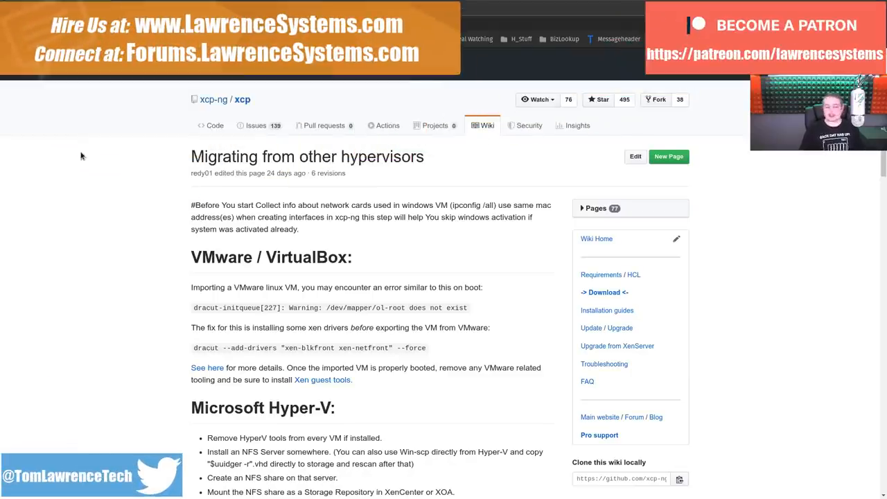
Step: Bring up the ConnectWise Control session showing Disk2vhd's completed export to a VHD on drive D
{"action": "scroll", "scroll_direction": "down", "scroll_amount": 3}
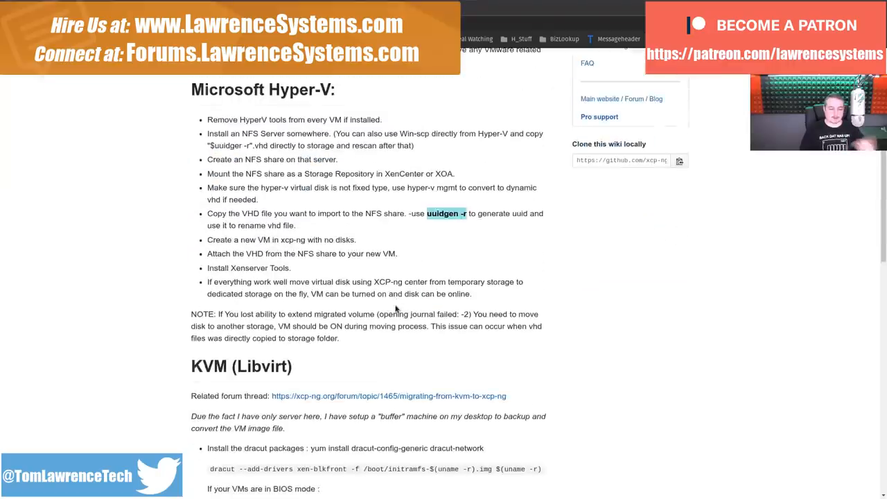
{"action": "scroll", "scroll_direction": "up", "scroll_amount": 3}
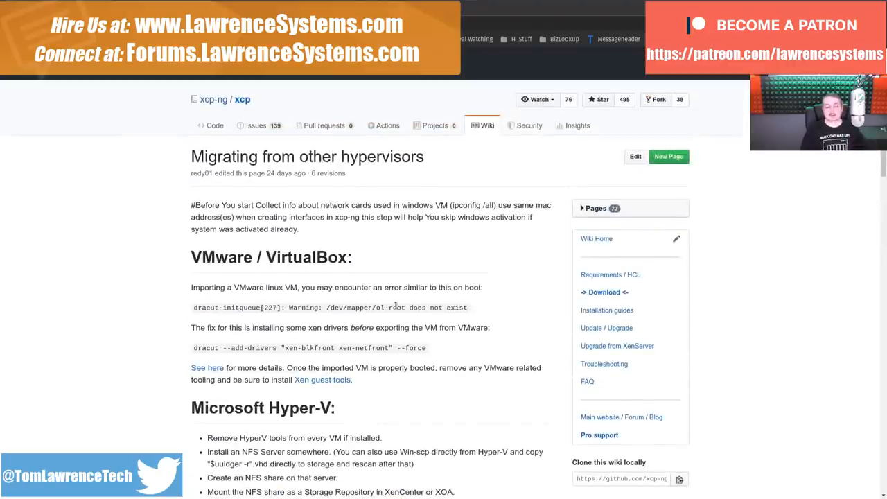
{"action": "scroll", "scroll_direction": "down", "scroll_amount": 3}
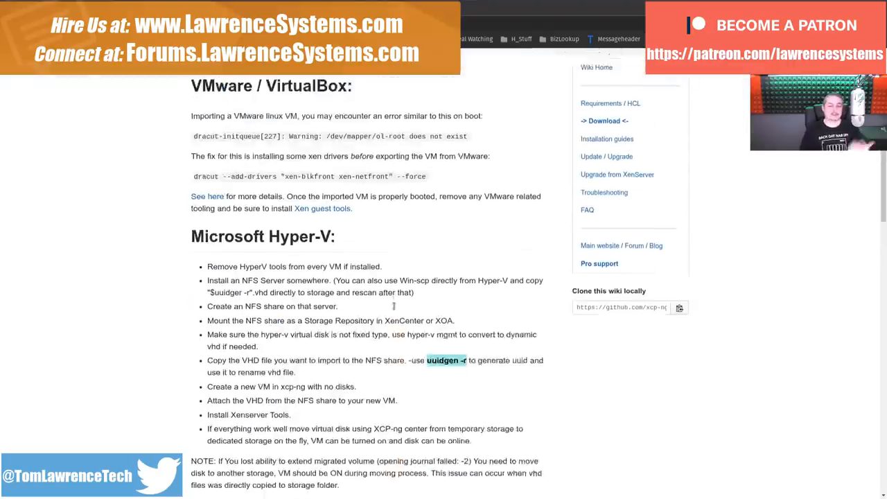
{"action": "scroll", "scroll_direction": "down", "scroll_amount": 3}
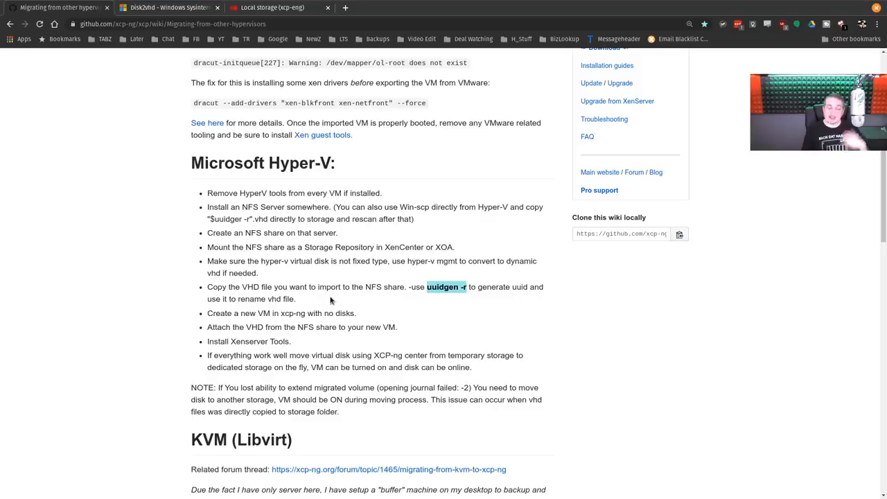
{"action": "mouse_move", "coordinate": [350, 150]}
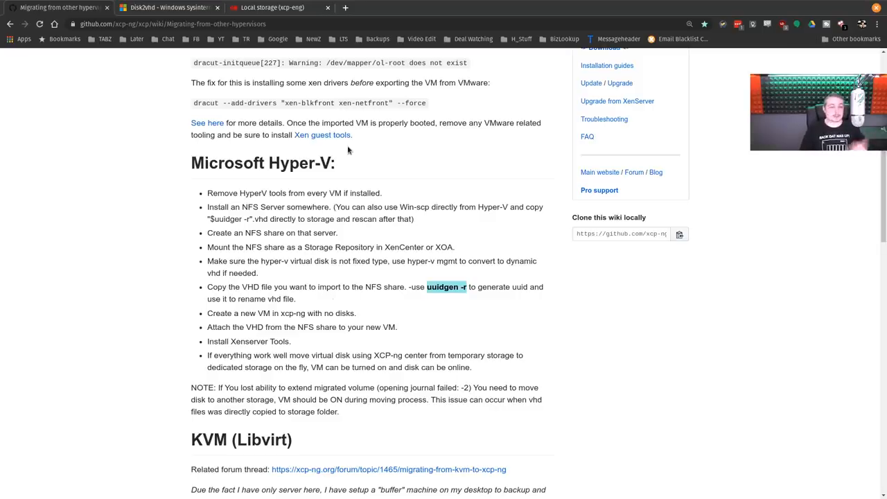
{"action": "scroll", "scroll_direction": "up", "scroll_amount": 3}
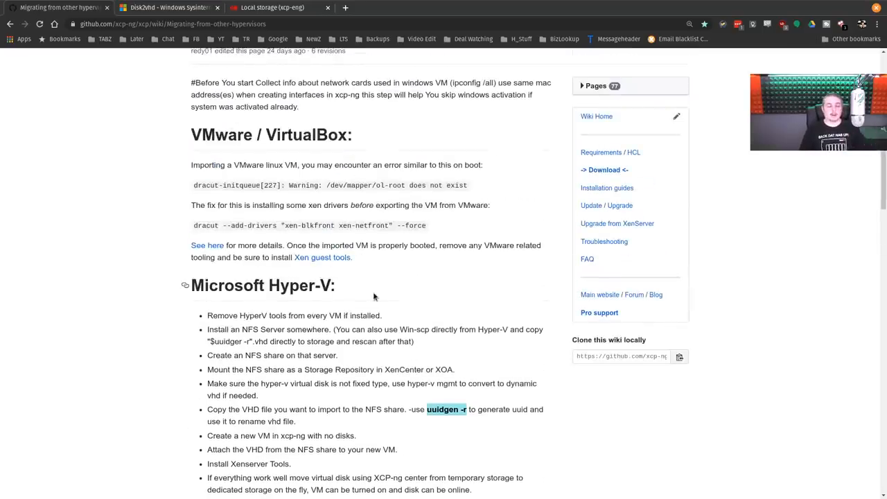
{"action": "scroll", "scroll_direction": "up", "scroll_amount": 3}
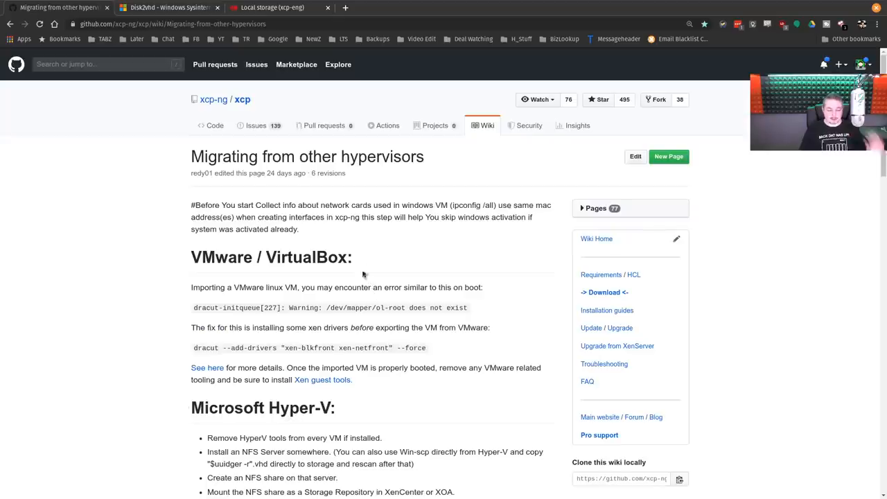
{"action": "left_click", "coordinate": [166, 9]}
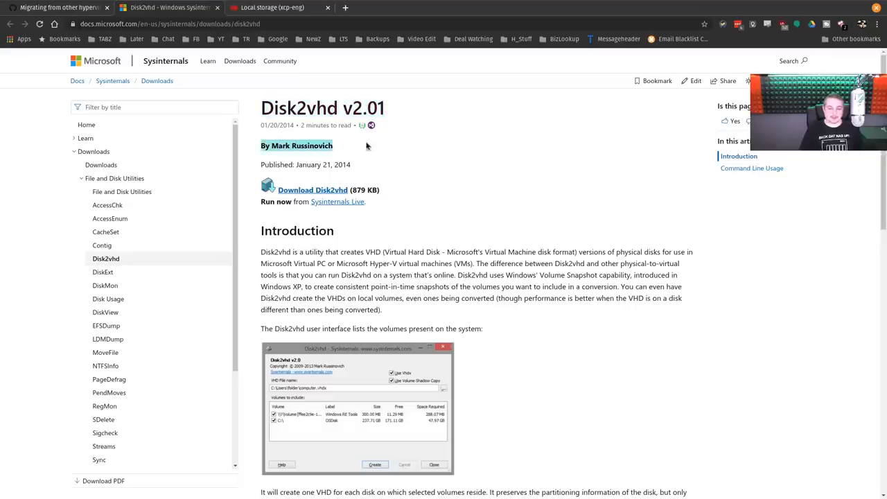
{"action": "mouse_move", "coordinate": [367, 216]}
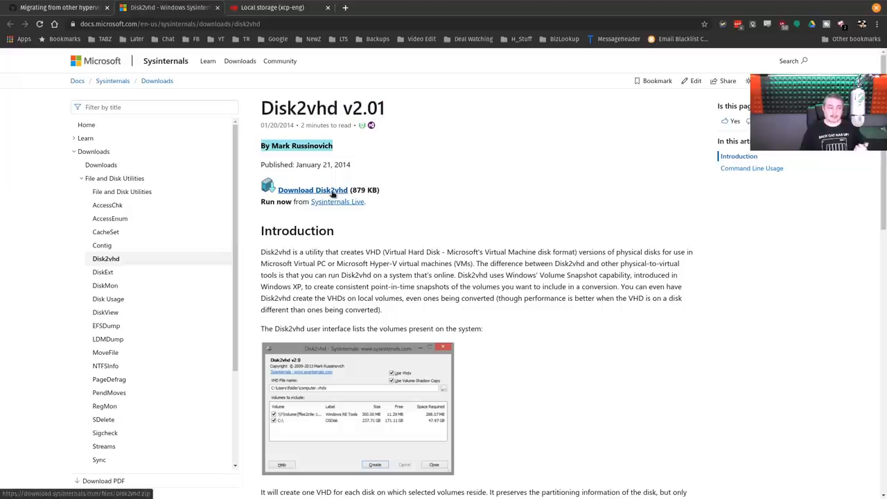
{"action": "mouse_move", "coordinate": [491, 222]}
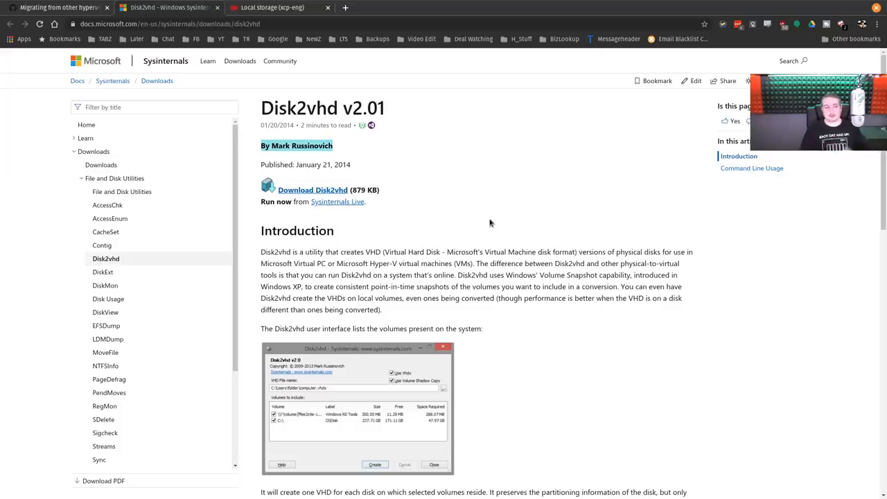
{"action": "mouse_move", "coordinate": [421, 116]}
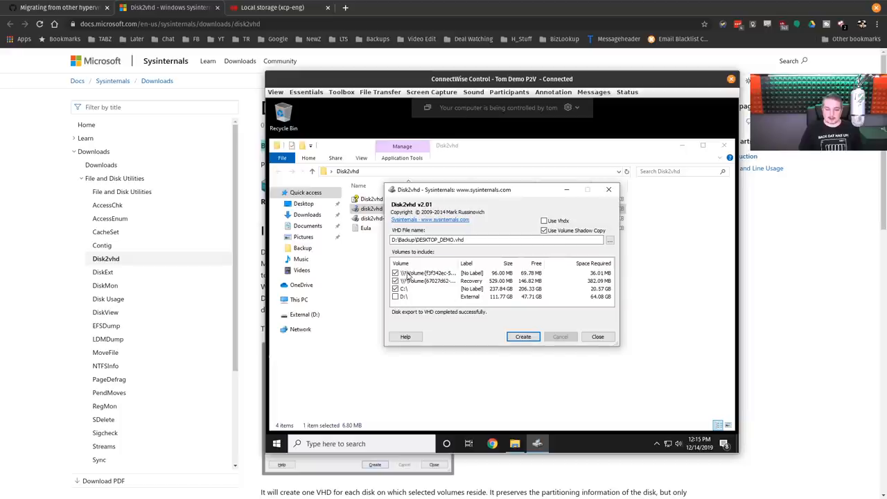
{"action": "left_click", "coordinate": [396, 290]}
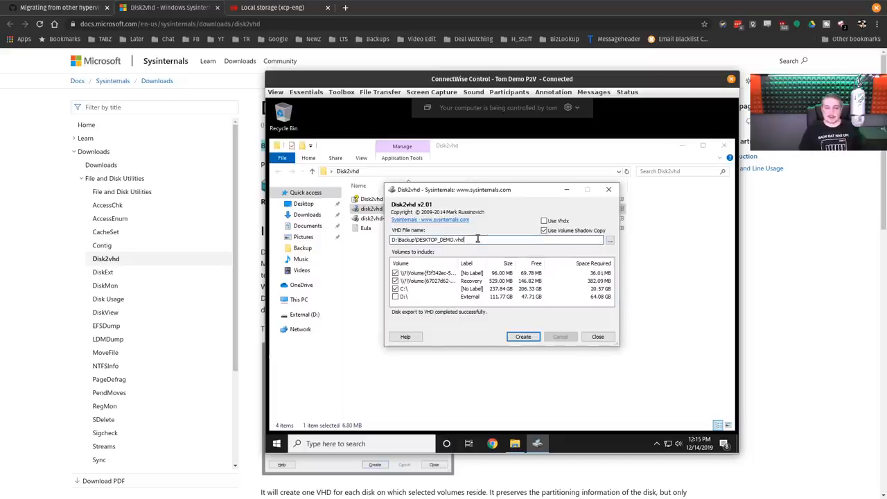
{"action": "mouse_move", "coordinate": [473, 248]}
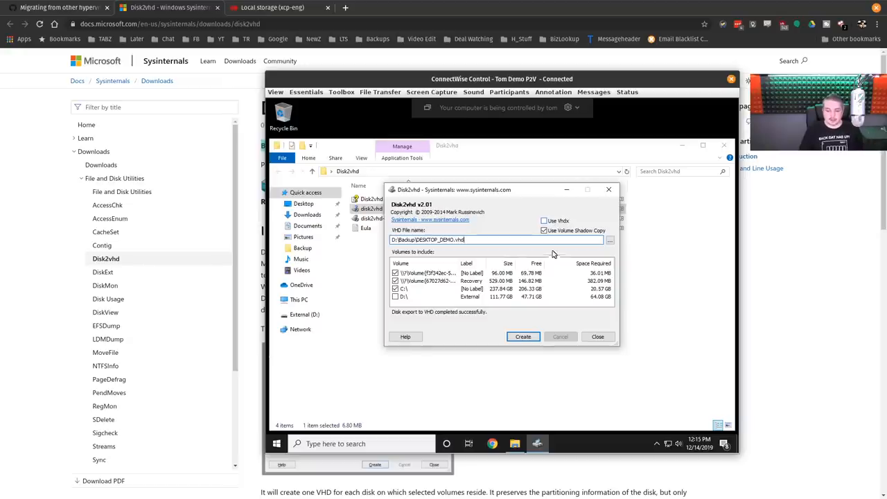
{"action": "mouse_move", "coordinate": [460, 297]}
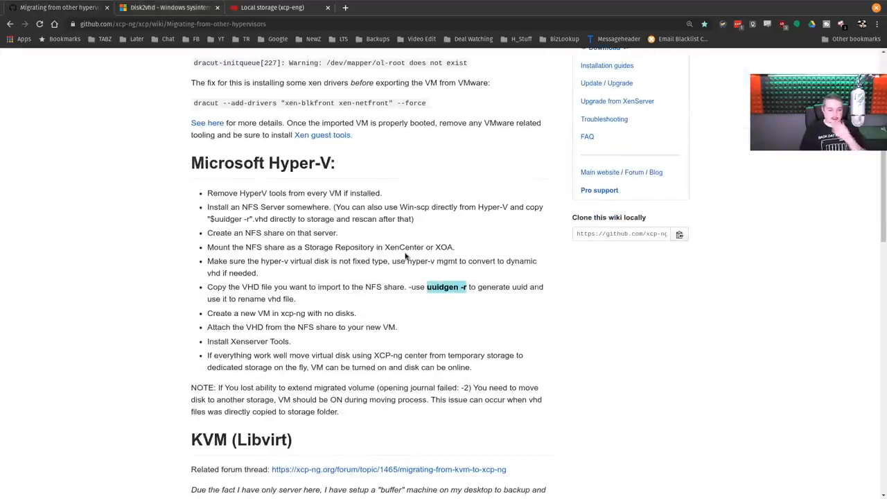
Step: Scroll the XCP-ng wiki to the Microsoft Hyper-V migration steps with the uuidgen rename
{"action": "scroll", "scroll_direction": "down", "scroll_amount": 3}
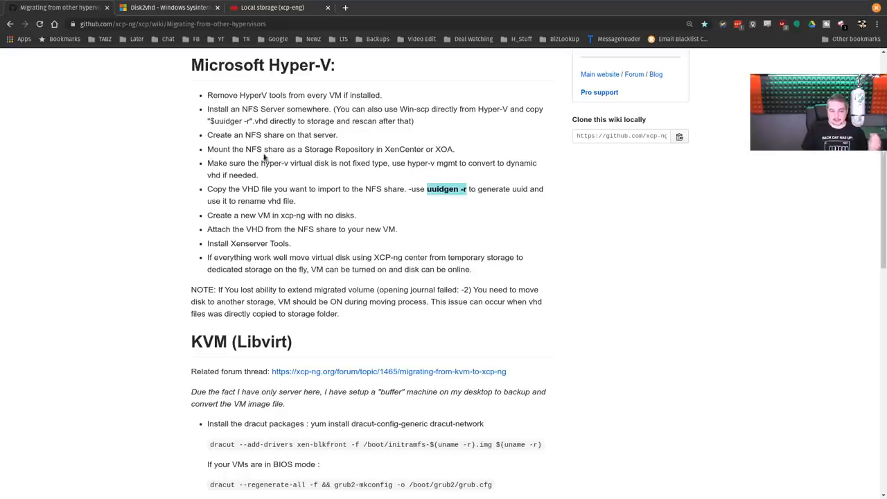
{"action": "mouse_move", "coordinate": [359, 248]}
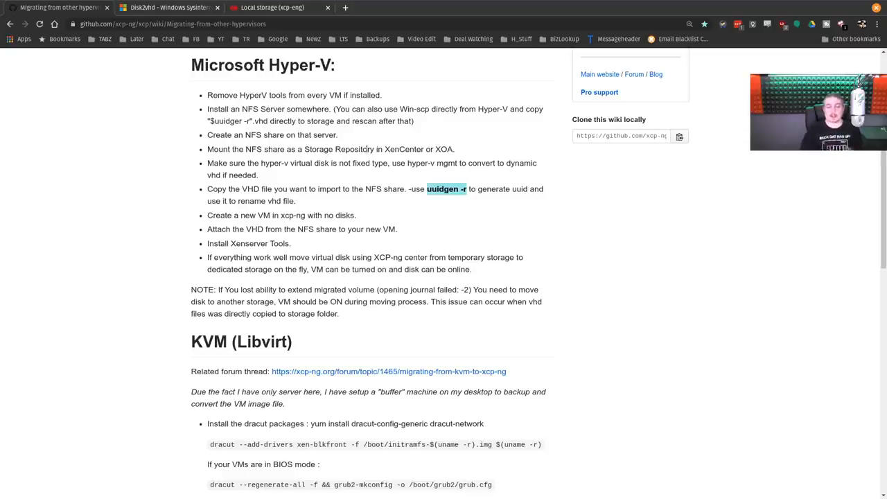
{"action": "left_click", "coordinate": [271, 8]}
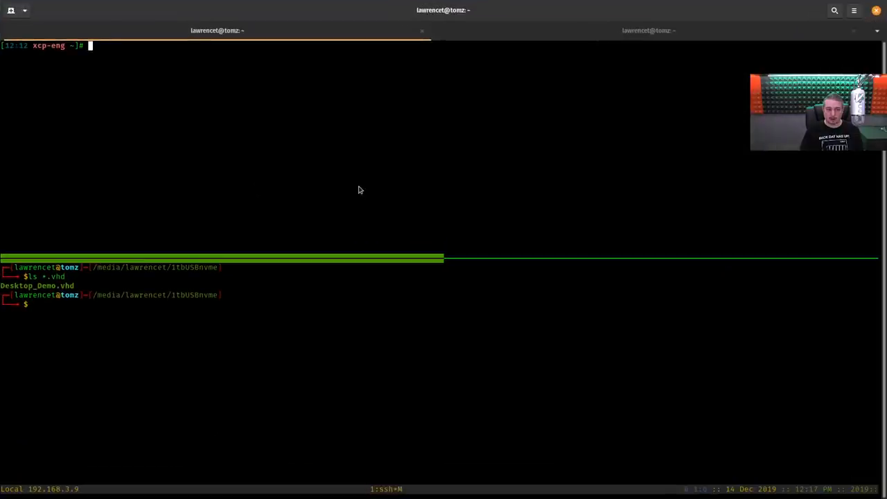
Step: Run df -h, then cd into /run/sr-mount/<SR uuid>/ and list the VHD files it holds
{"action": "type", "text": "i"}
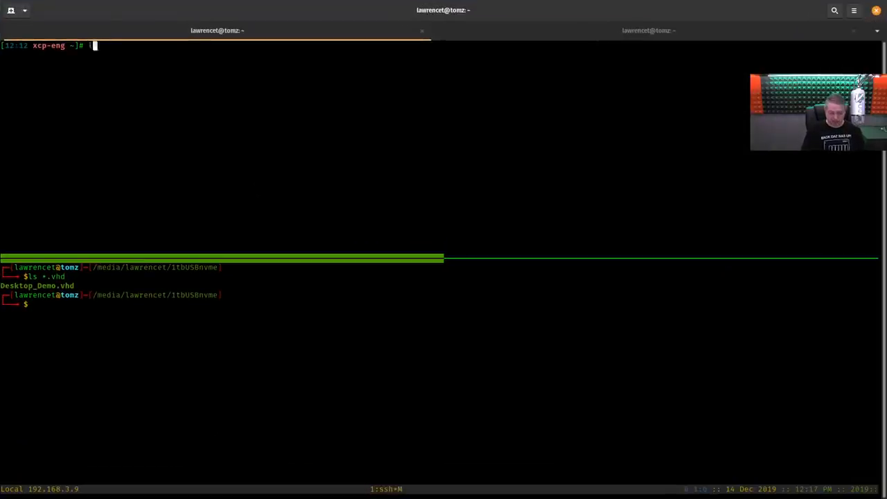
{"action": "key", "text": "Return"}
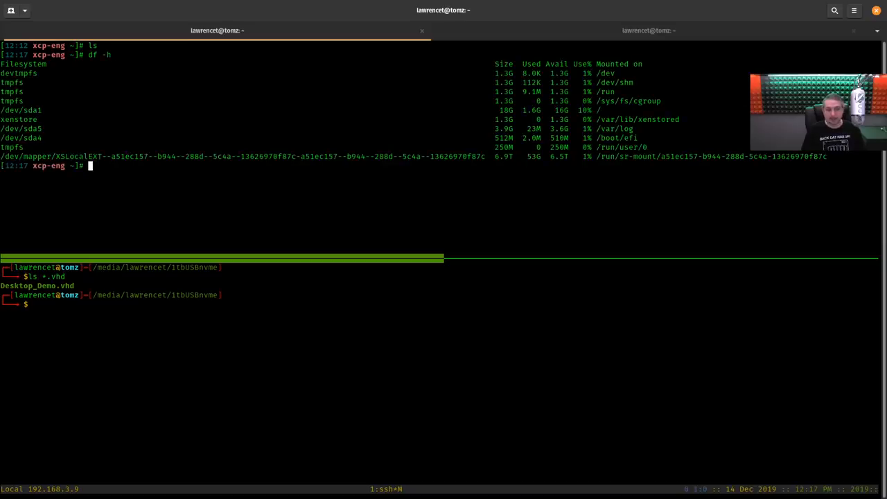
{"action": "mouse_move", "coordinate": [695, 164]}
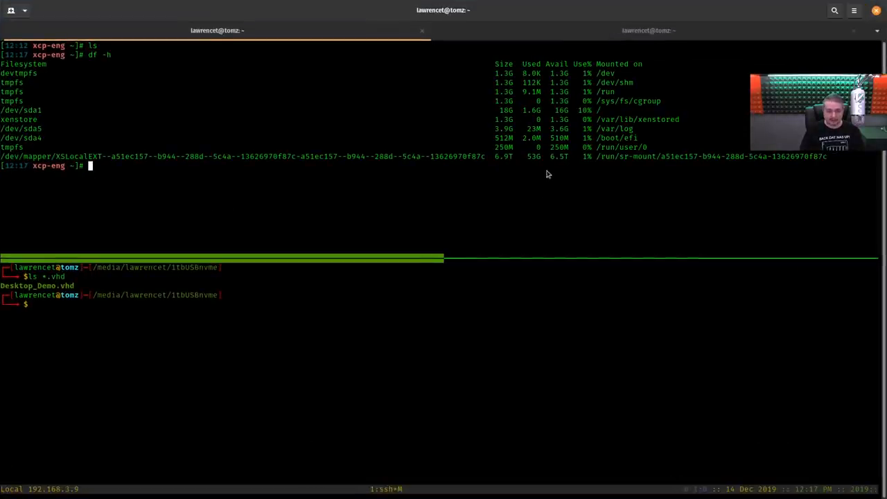
{"action": "mouse_move", "coordinate": [561, 210]}
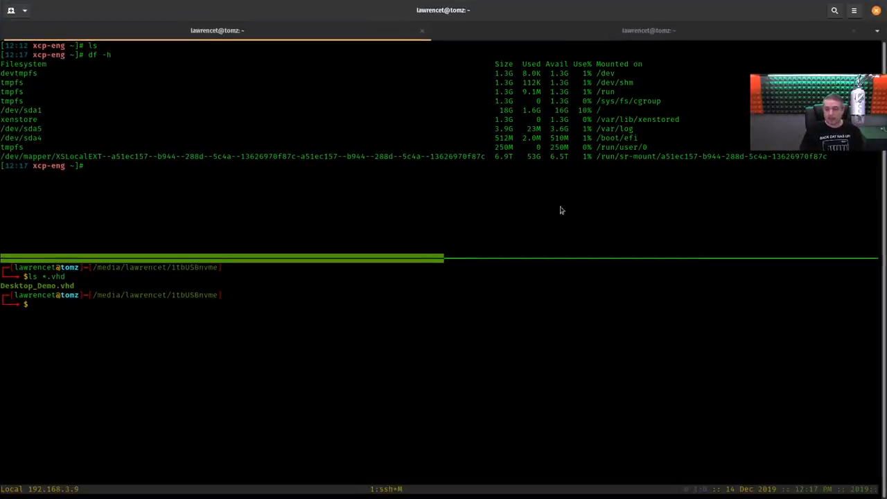
{"action": "type", "text": "cd /"}
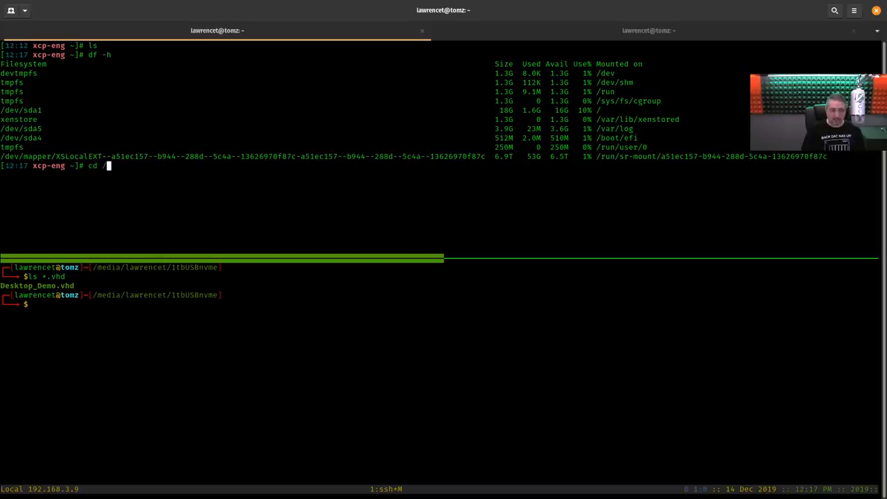
{"action": "type", "text": "run/sw"}
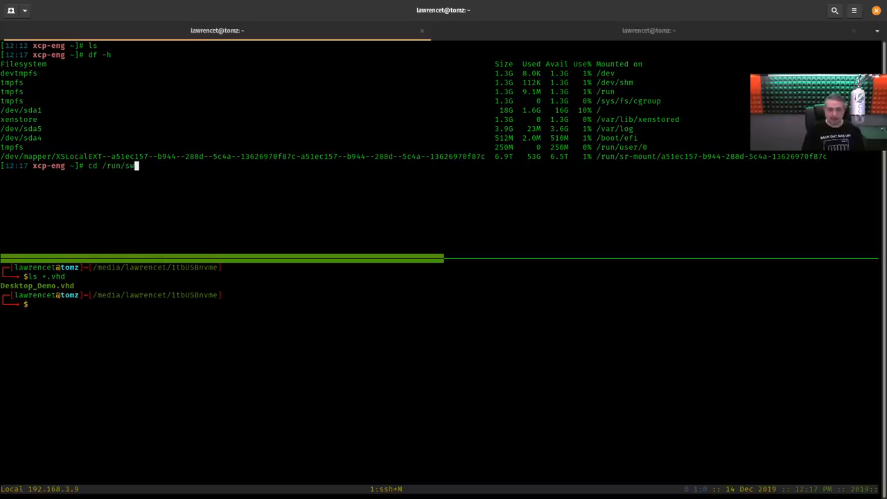
{"action": "type", "text": "r-mount/"}
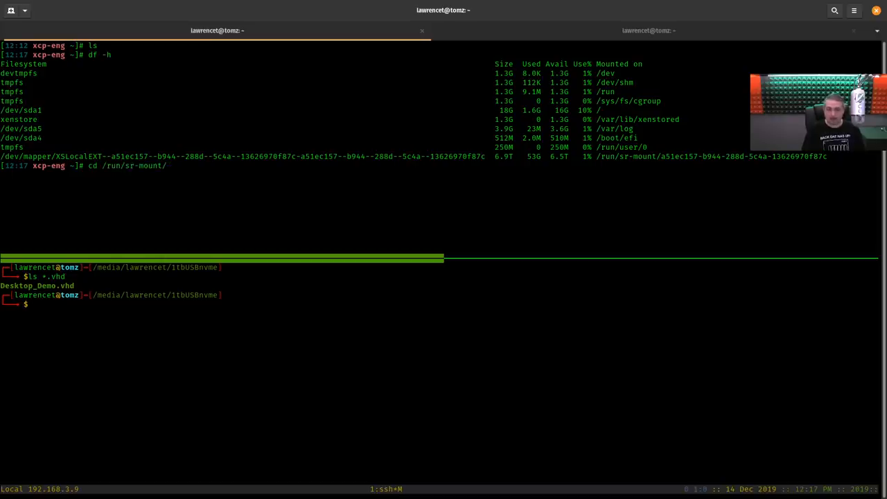
{"action": "key", "text": "Return"}
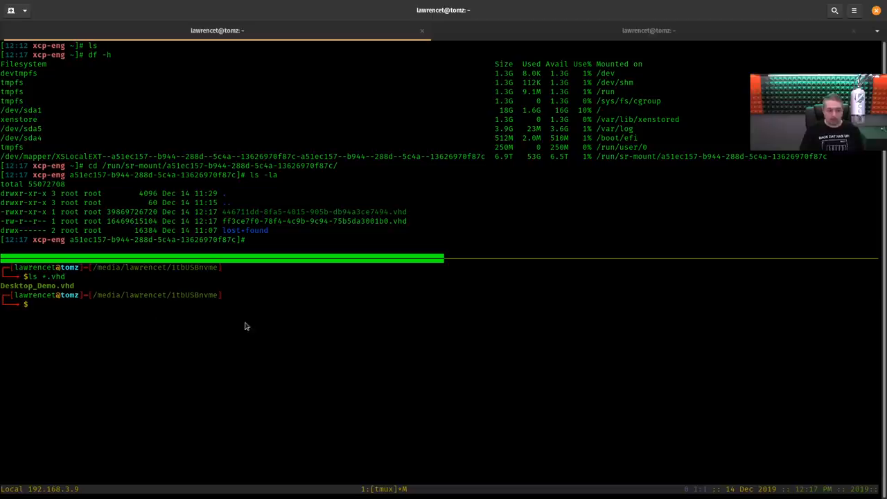
{"action": "mouse_move", "coordinate": [187, 305]}
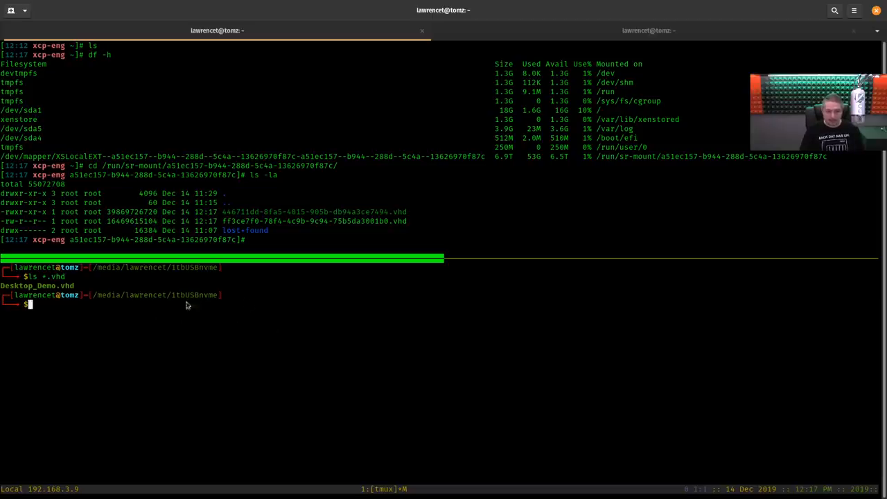
{"action": "mouse_move", "coordinate": [61, 289]}
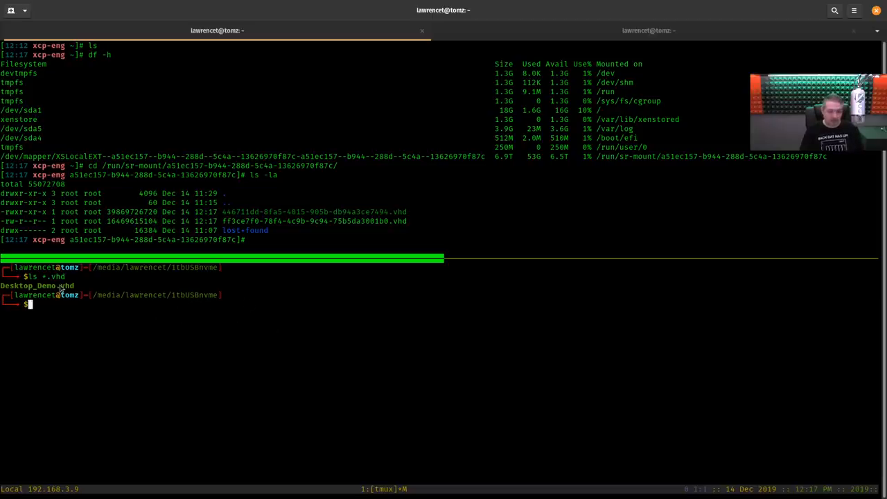
{"action": "mouse_move", "coordinate": [274, 383]}
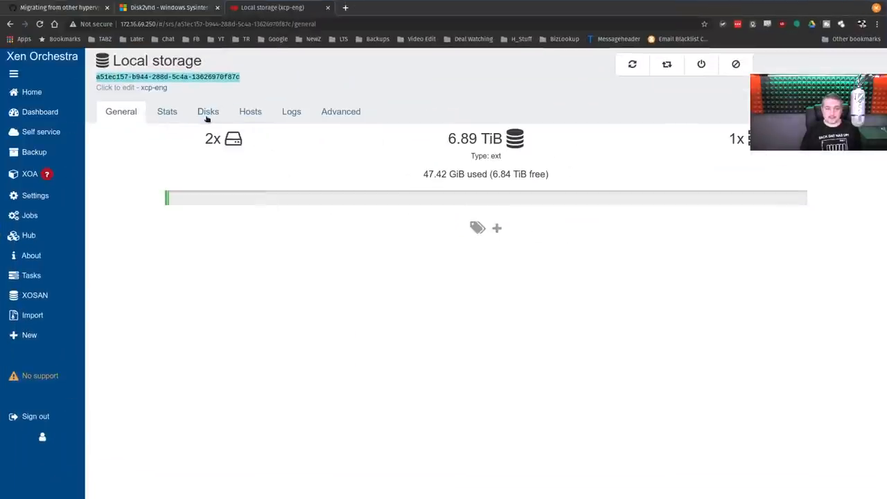
Step: Show the Disks list of Local storage with Windows 10 Demo and Xen Orchestra Lab
{"action": "left_click", "coordinate": [208, 111]}
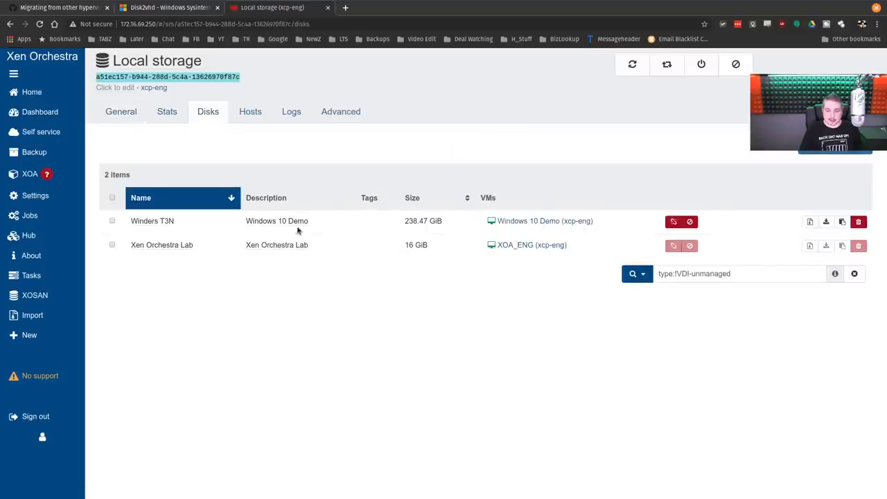
{"action": "mouse_move", "coordinate": [749, 236]}
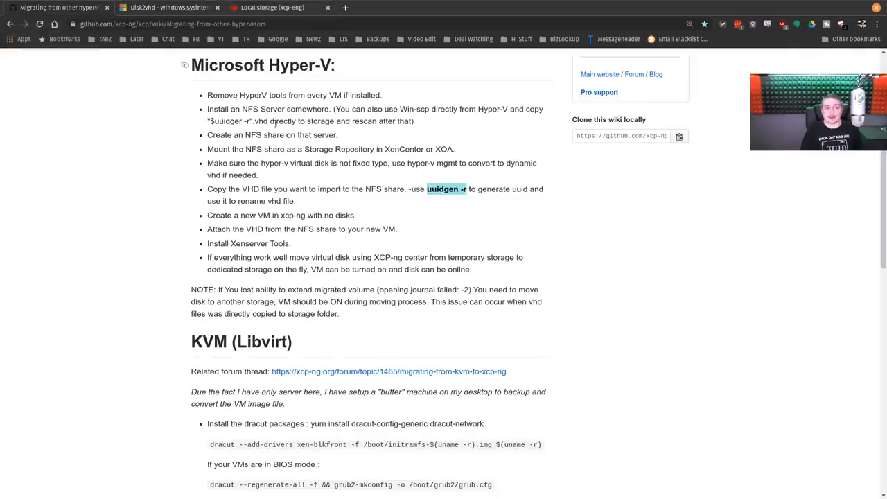
Step: Rename Desktop_Demo.vhd to c613d193-1bac-448c-82c8-b210ed9d4a67.vhd and list the VHDs to confirm
{"action": "right_click", "coordinate": [443, 194]}
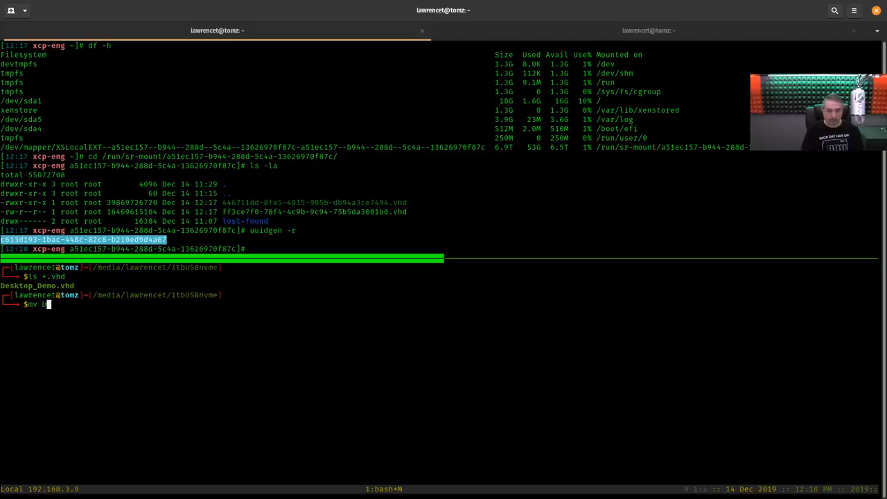
{"action": "type", "text": "Desktop_Demo.vhd"}
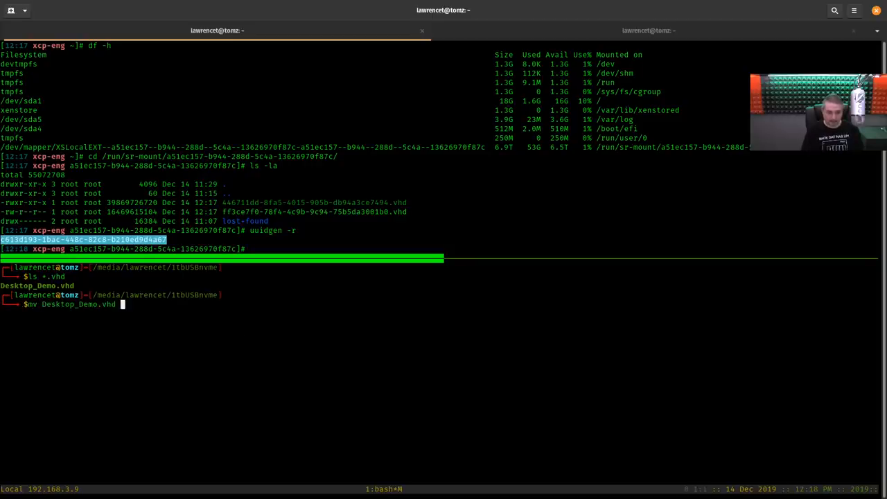
{"action": "type", "text": "c613d193-1bac-448c-82c8-b210ed9d4a67."}
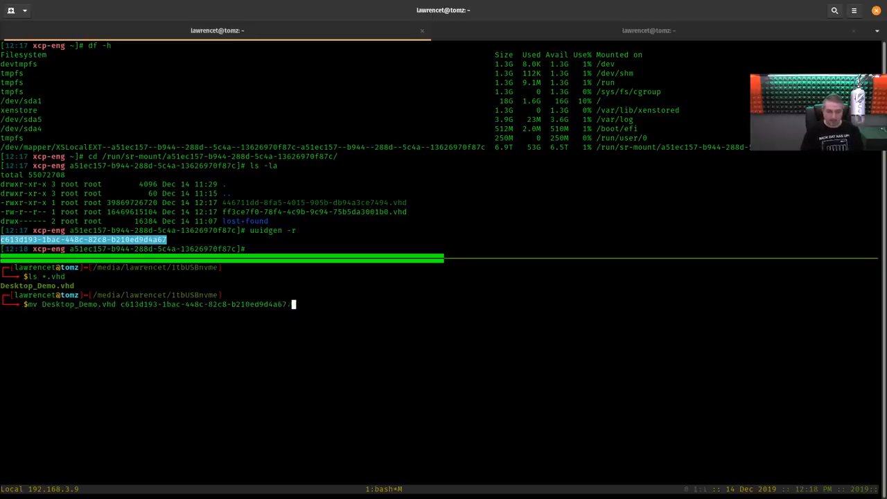
{"action": "type", "text": ".vhd"}
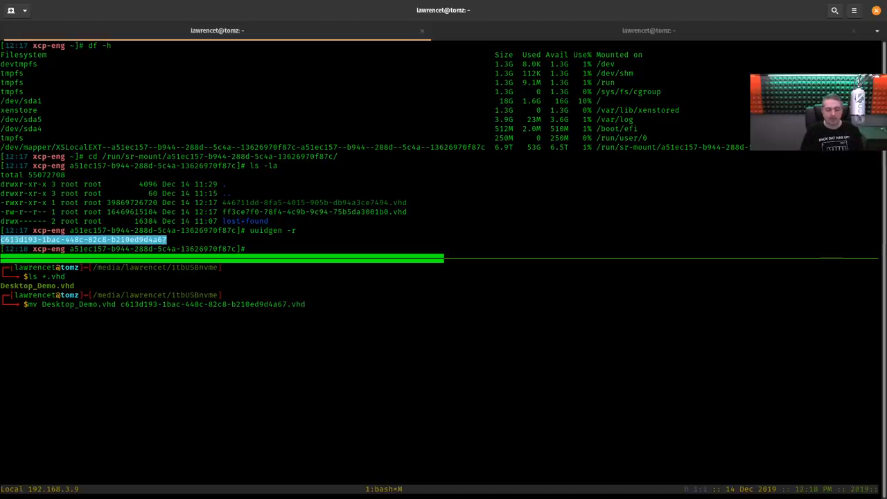
{"action": "key", "text": "Return"}
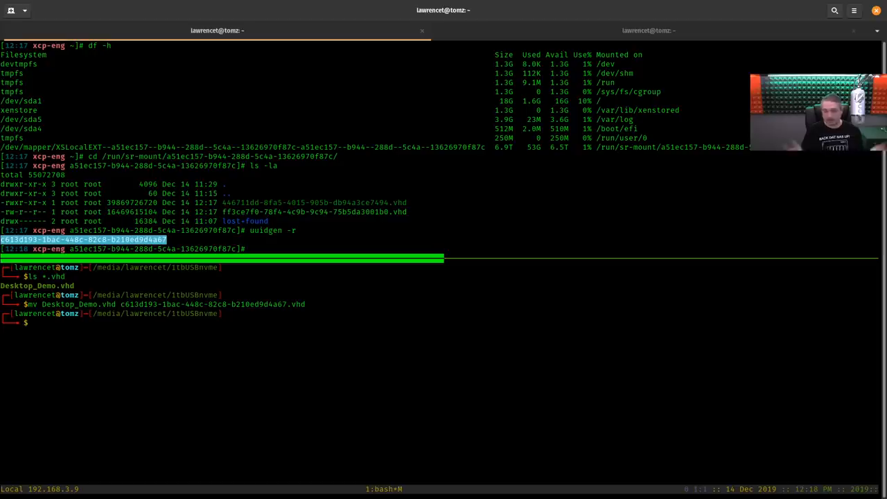
{"action": "key", "text": "Return"}
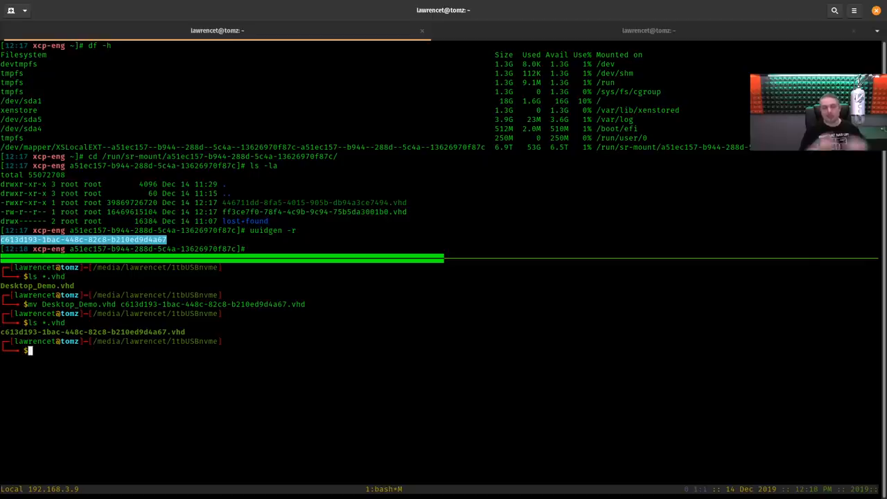
{"action": "type", "text": "scp"}
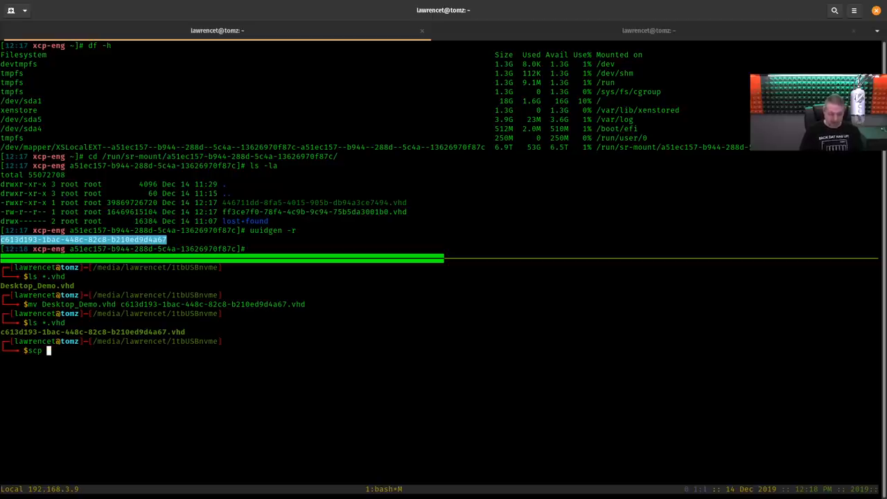
{"action": "type", "text": "c613d193-1bac-448c-82c8-b210ed9d4a67.vhd"}
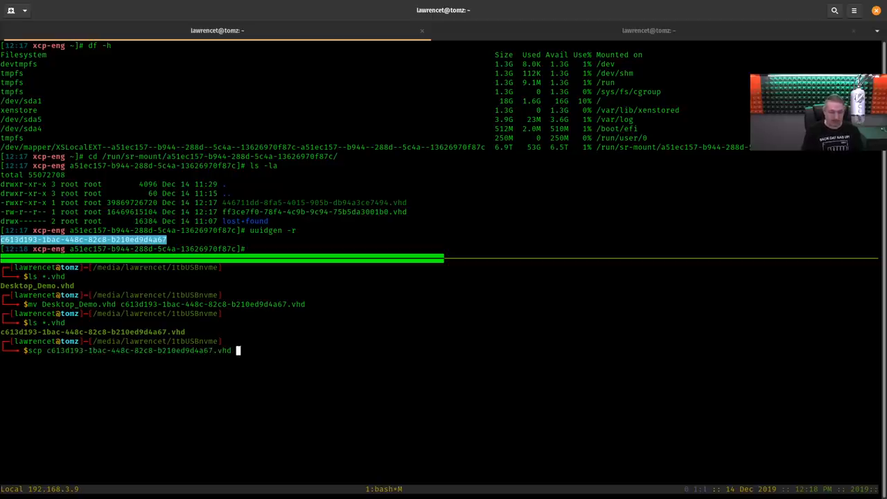
{"action": "type", "text": "root"}
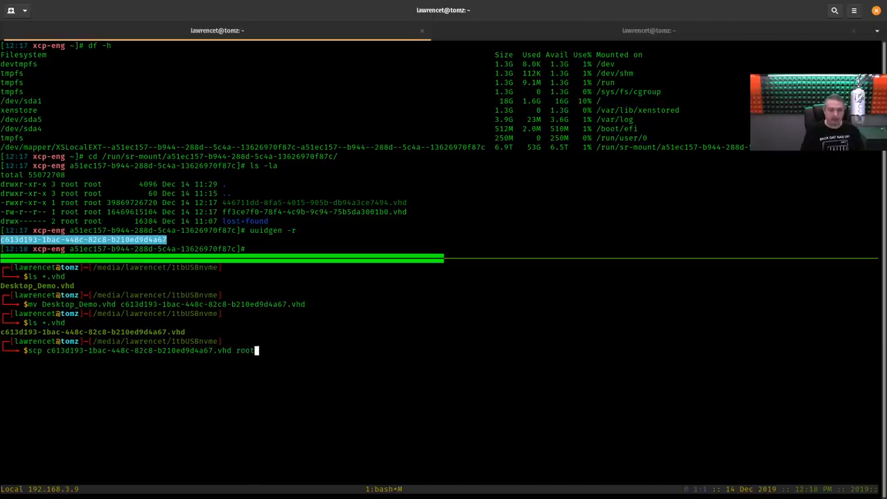
{"action": "type", "text": "@172."}
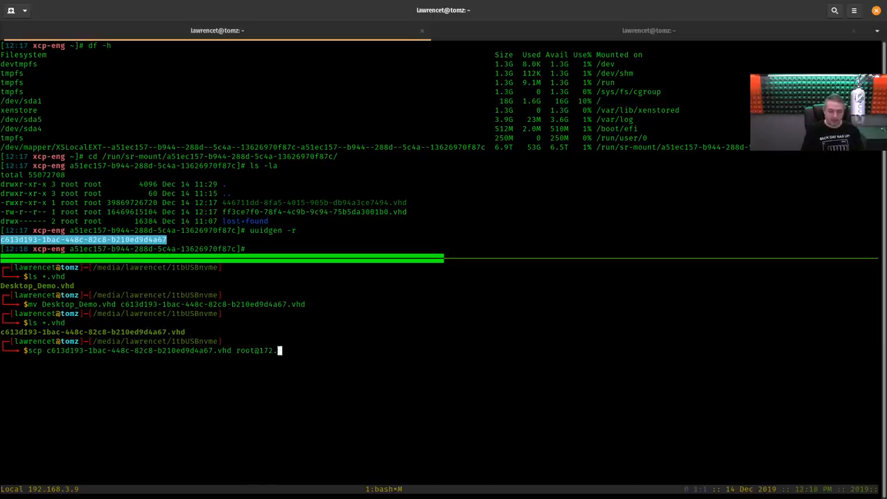
{"action": "type", "text": "16."}
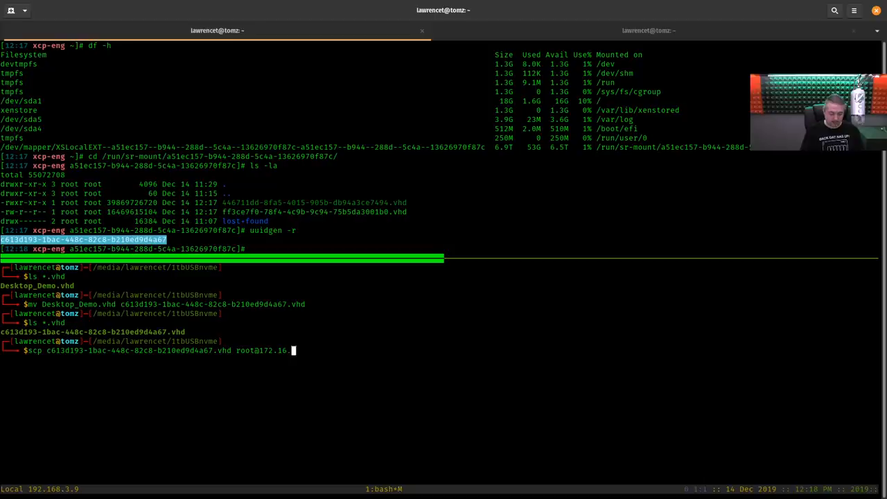
{"action": "type", "text": "69.2:"}
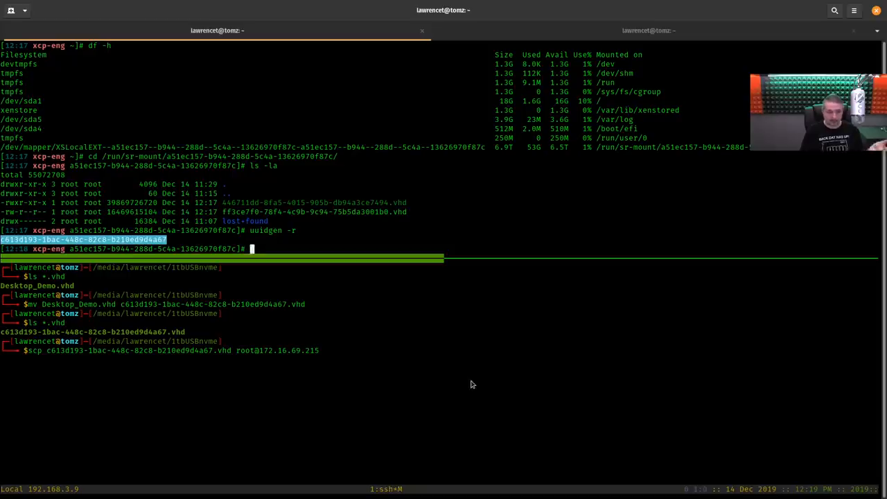
{"action": "type", "text": ":/"}
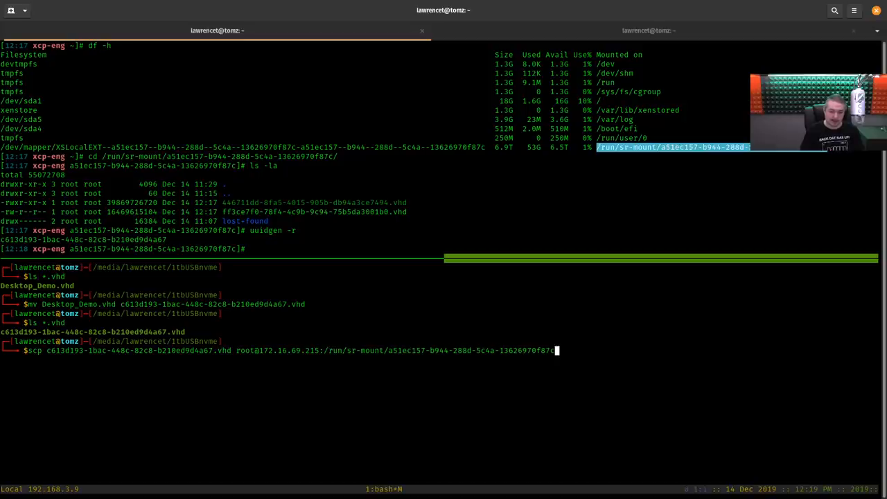
{"action": "type", "text": "/"}
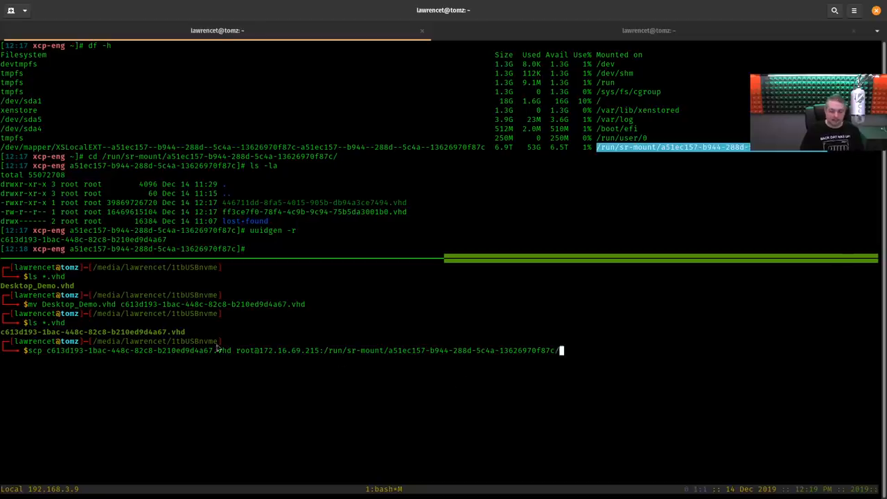
{"action": "mouse_move", "coordinate": [662, 350]}
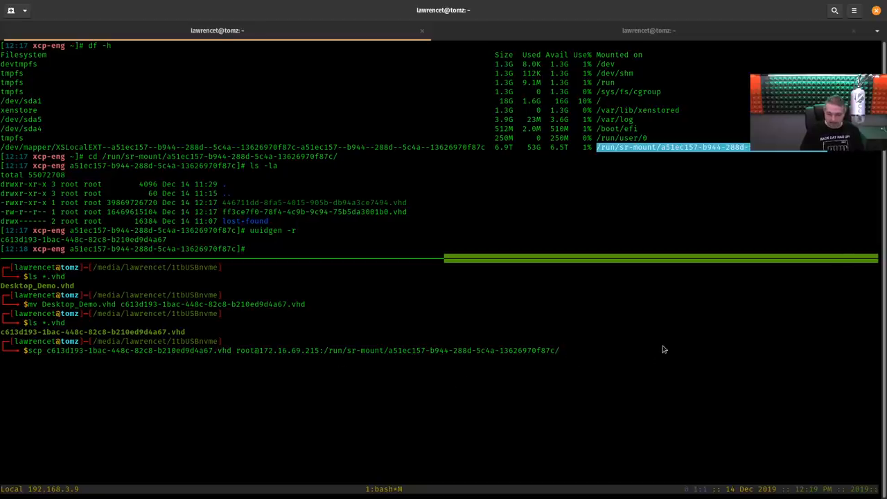
{"action": "key", "text": "Return"}
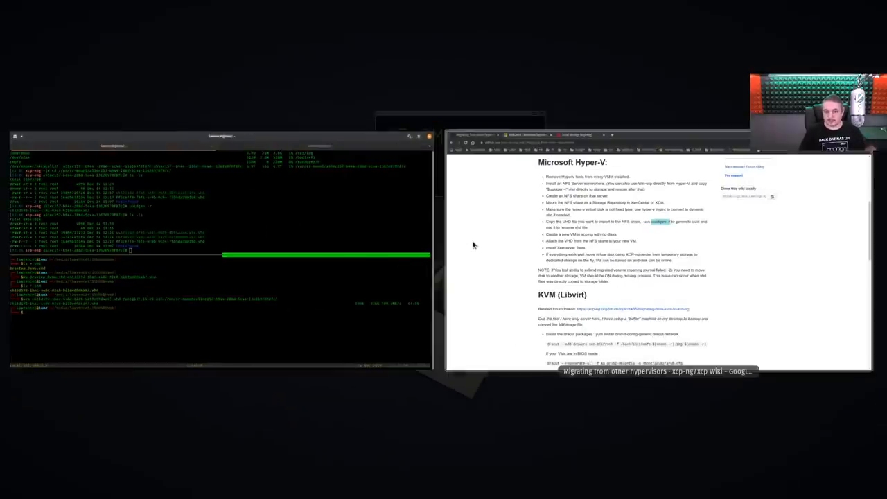
Step: Rescan Local storage so the copied 238 GiB disk is detected
{"action": "left_click", "coordinate": [271, 8]}
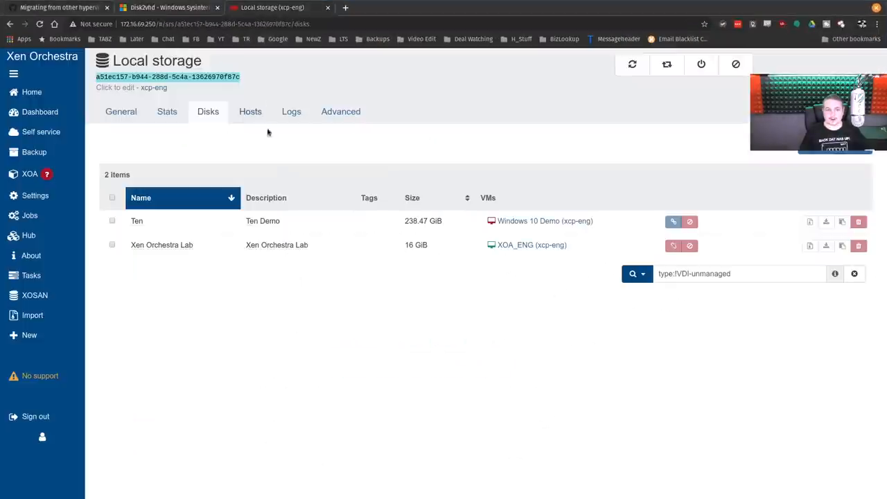
{"action": "mouse_move", "coordinate": [492, 188]}
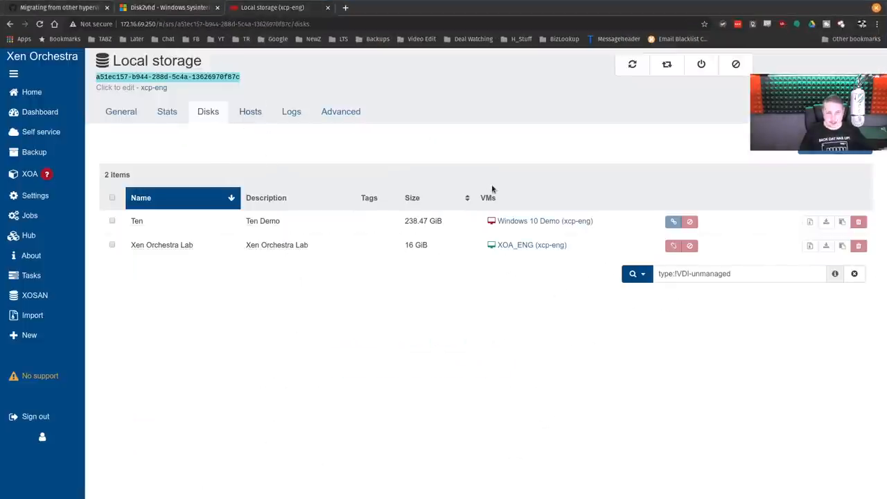
{"action": "left_click", "coordinate": [631, 63]}
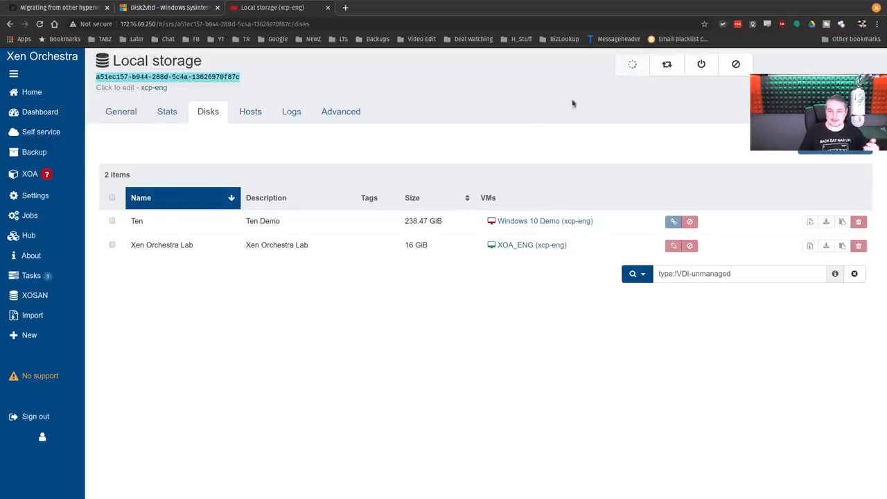
{"action": "left_click", "coordinate": [632, 64]}
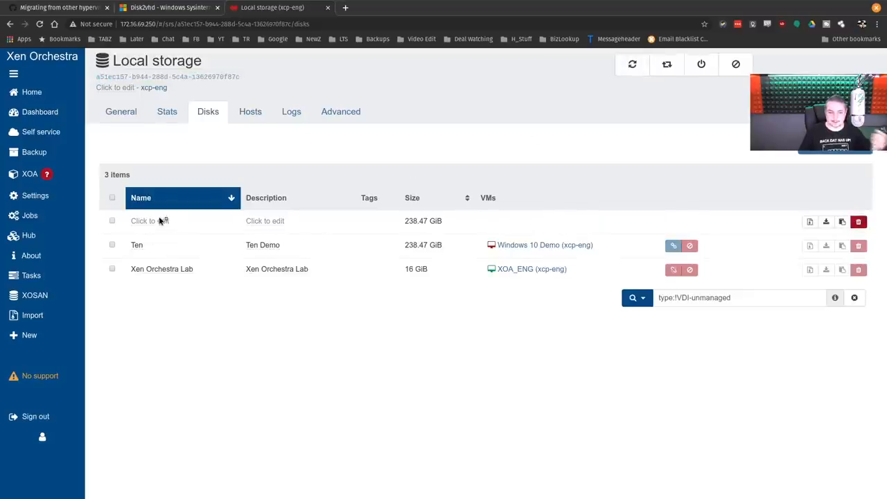
Step: Name the new disk Windows 10 Demo with description Windows 10 Demo Drive
{"action": "left_click", "coordinate": [144, 220]}
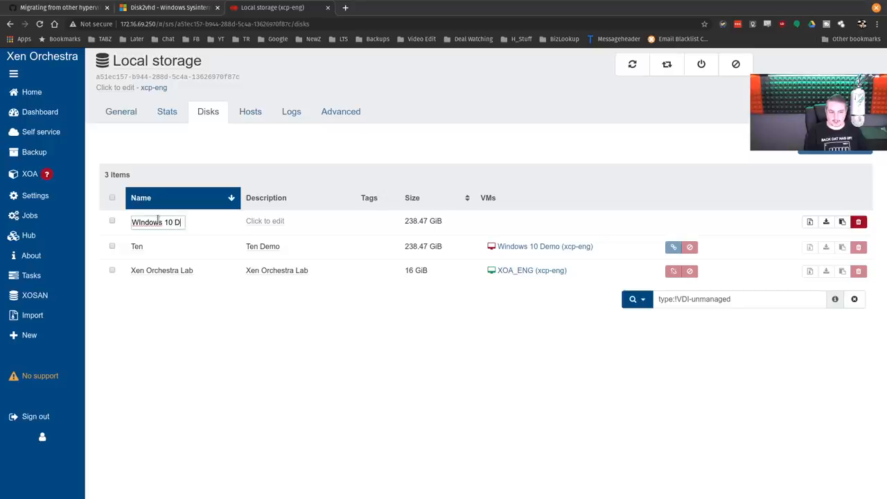
{"action": "type", "text": "emo"}
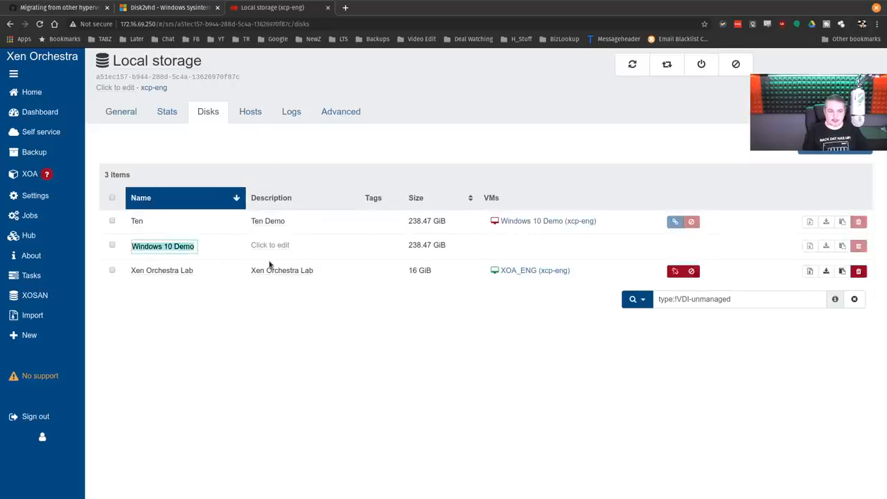
{"action": "left_click", "coordinate": [289, 244]}
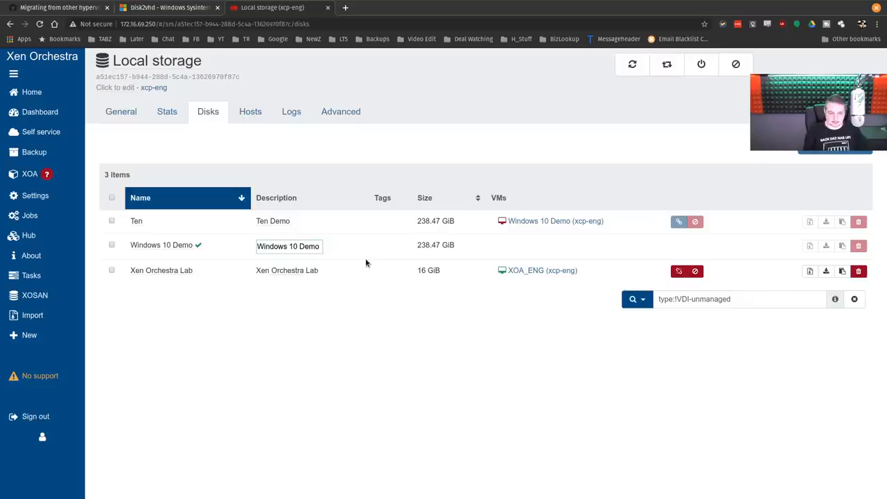
{"action": "type", "text": "Drive"}
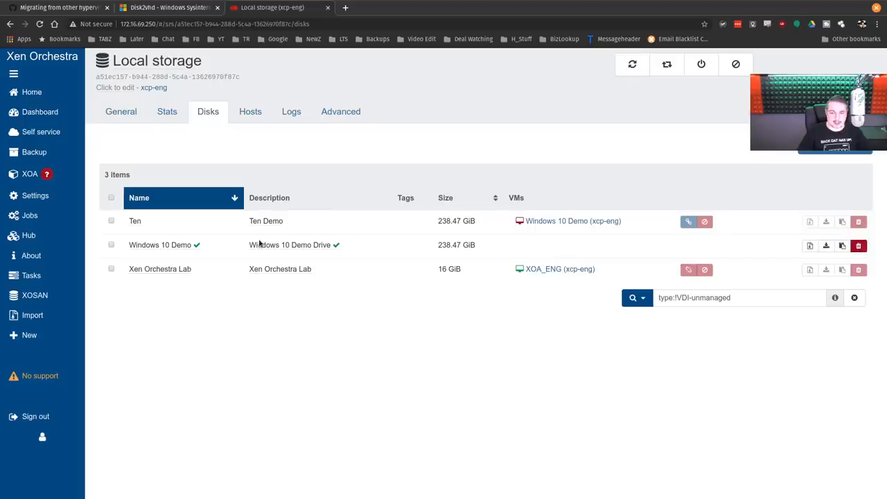
Step: Start a new VM from the Windows 10 (64-bit) template and name it Windows 10 YouTube
{"action": "left_click", "coordinate": [32, 316]}
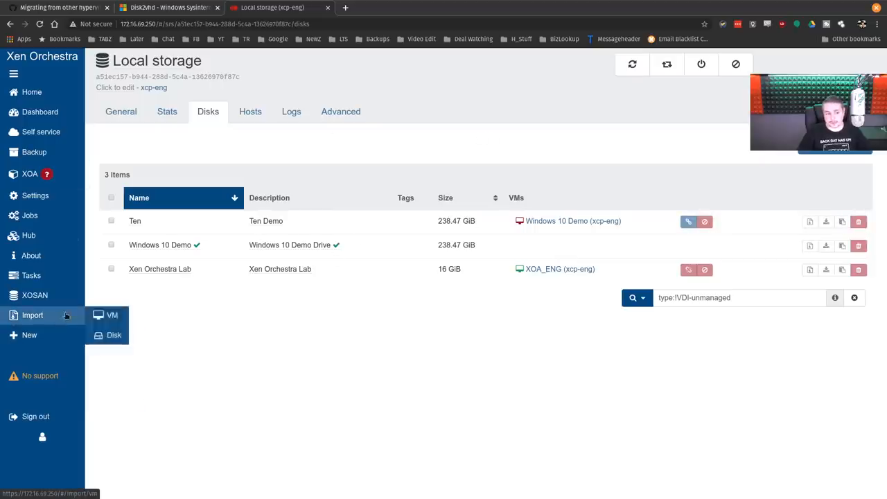
{"action": "left_click", "coordinate": [29, 334]}
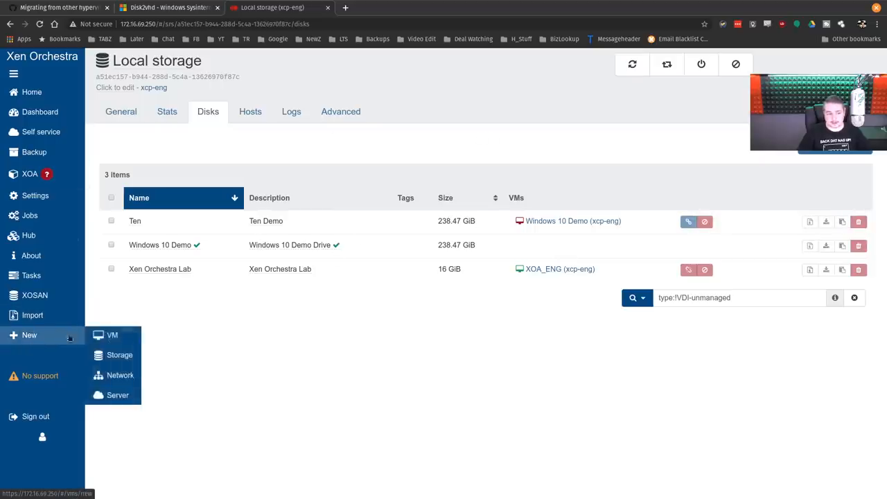
{"action": "left_click", "coordinate": [111, 334]}
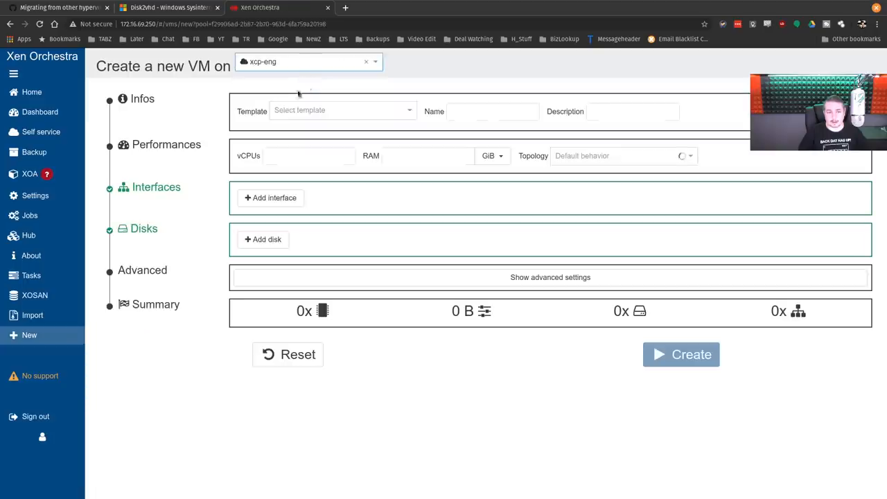
{"action": "type", "text": "win"}
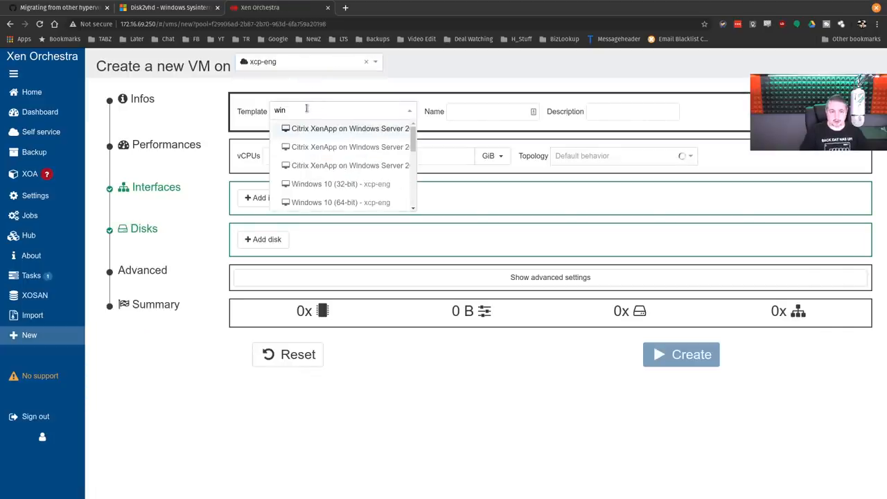
{"action": "left_click", "coordinate": [340, 203]}
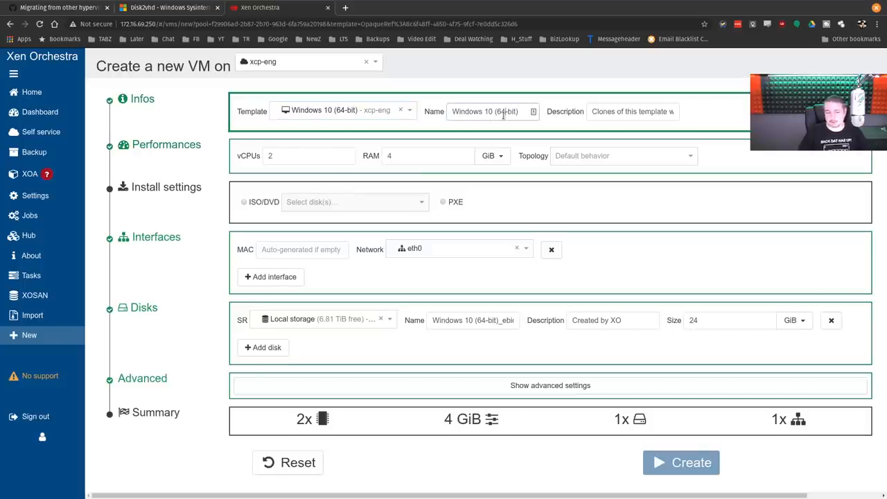
{"action": "double_click", "coordinate": [503, 111]}
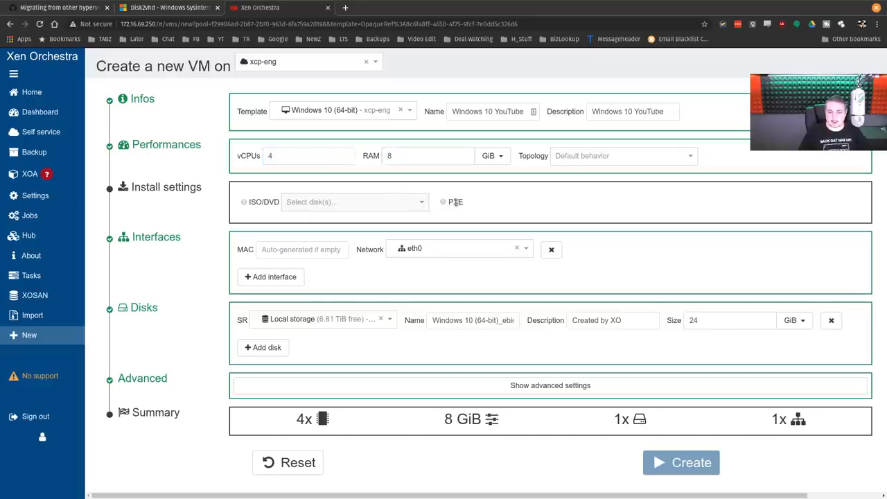
Step: Give it 4 vCPUs, 8 GiB RAM, PXE boot on local storage, and reveal advanced settings
{"action": "left_click", "coordinate": [443, 202]}
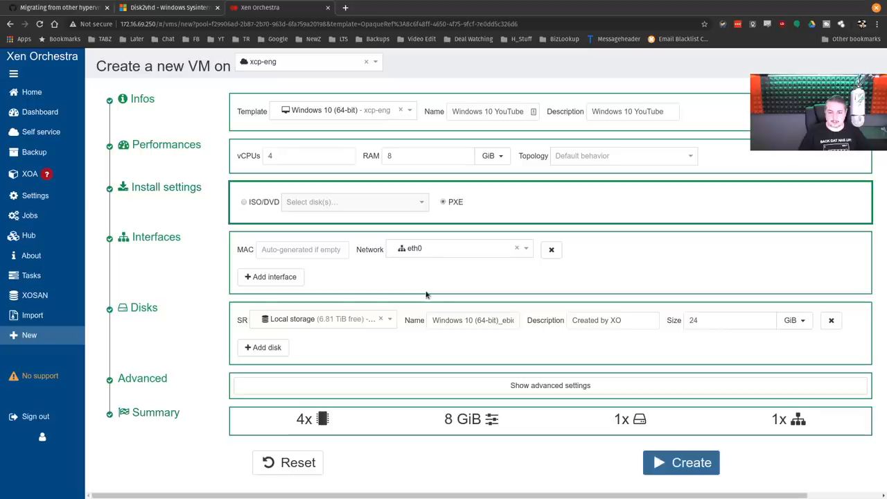
{"action": "left_click", "coordinate": [322, 319]}
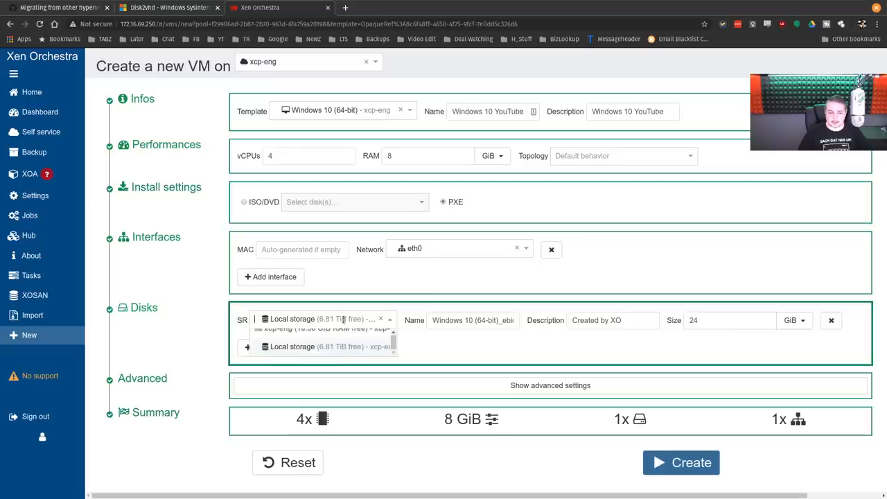
{"action": "left_click", "coordinate": [326, 347]}
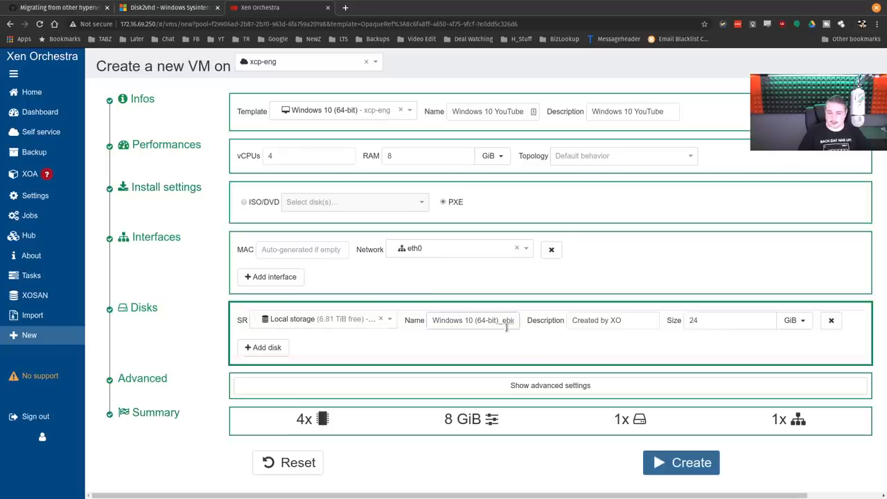
{"action": "left_click", "coordinate": [612, 319]}
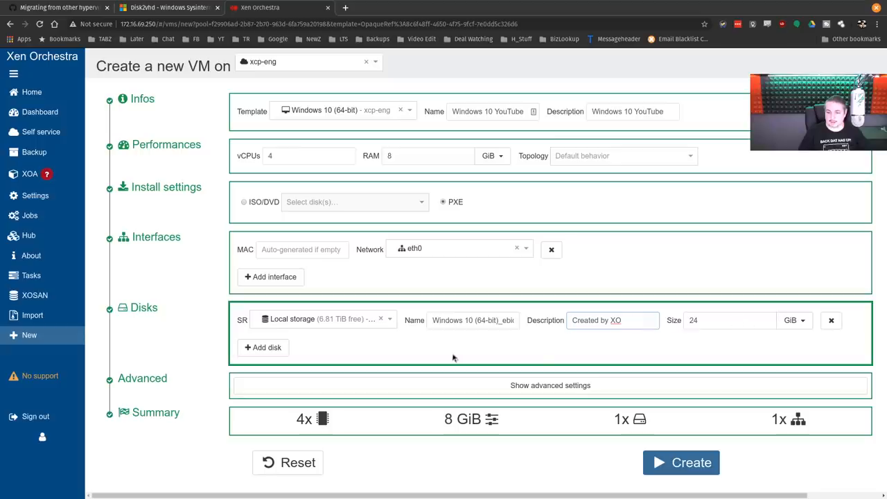
{"action": "left_click", "coordinate": [550, 385]}
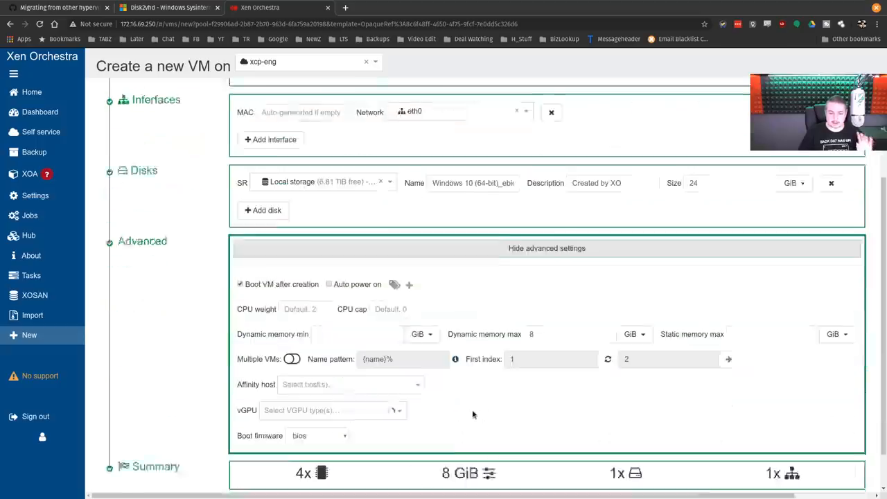
Step: Set boot firmware to uefi, confirm the experimental warning, and create the VM without booting it
{"action": "scroll", "scroll_direction": "down", "scroll_amount": 3}
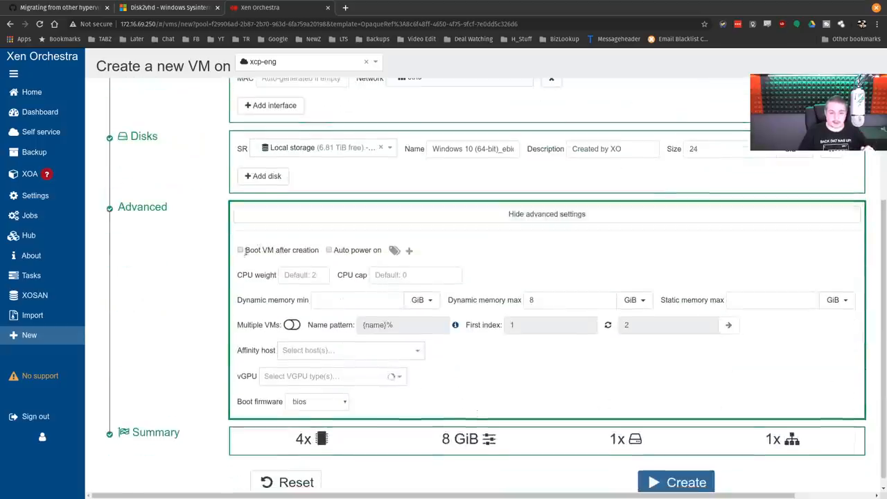
{"action": "mouse_move", "coordinate": [524, 269]}
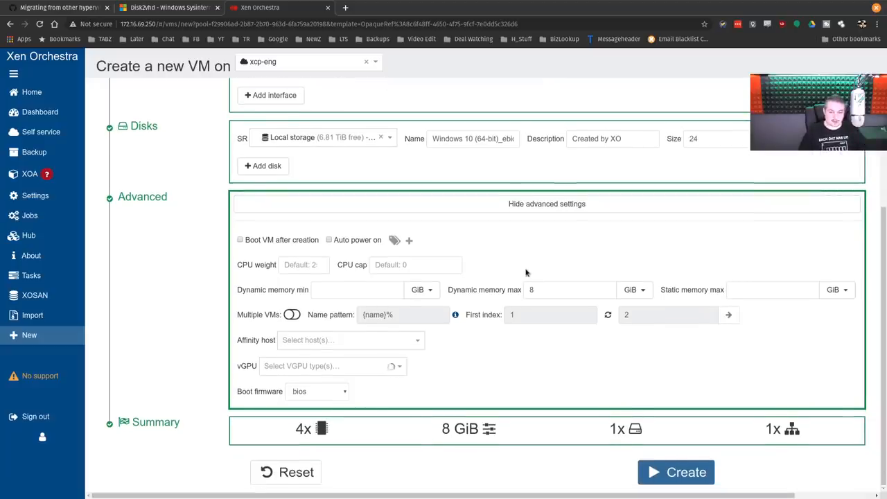
{"action": "left_click", "coordinate": [316, 391]}
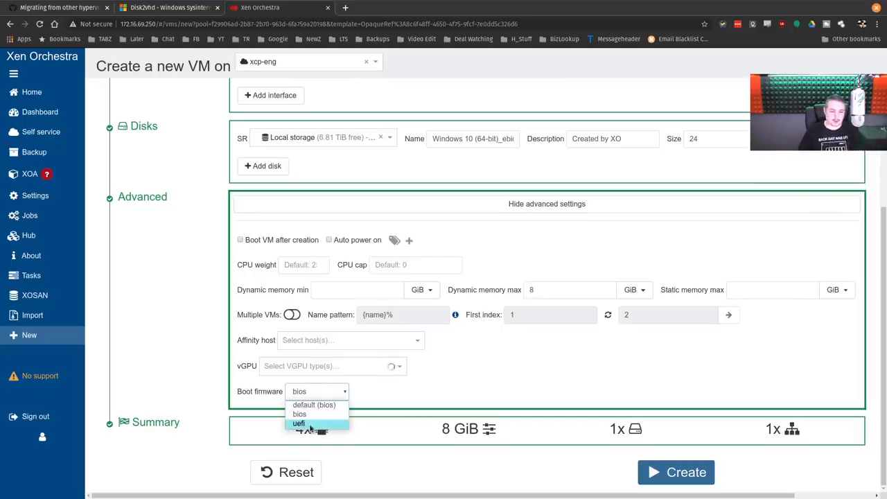
{"action": "left_click", "coordinate": [300, 424]}
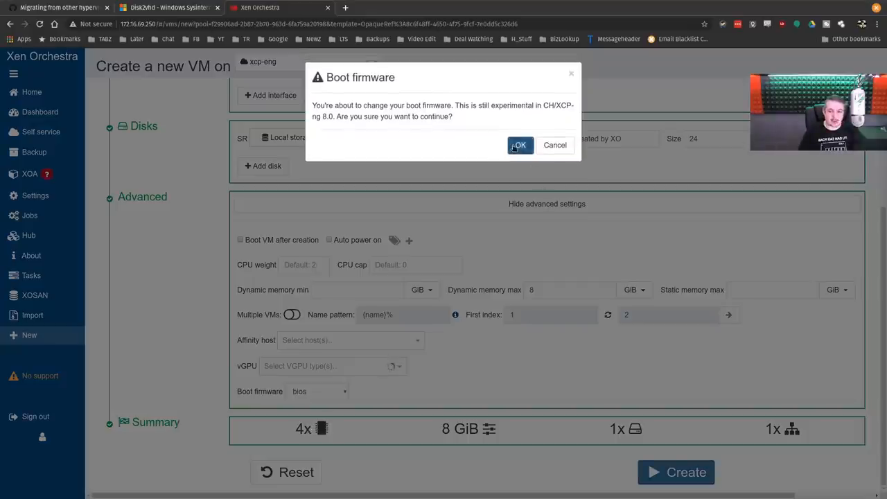
{"action": "left_click", "coordinate": [520, 146]}
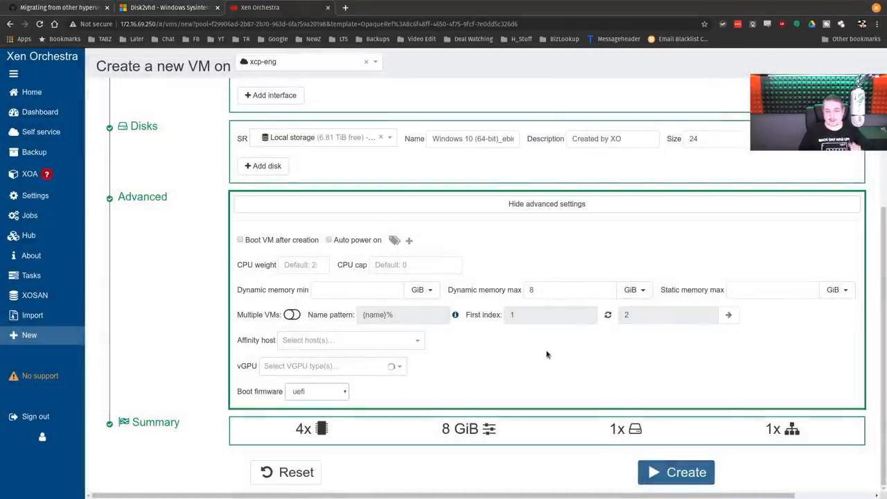
{"action": "mouse_move", "coordinate": [327, 249]}
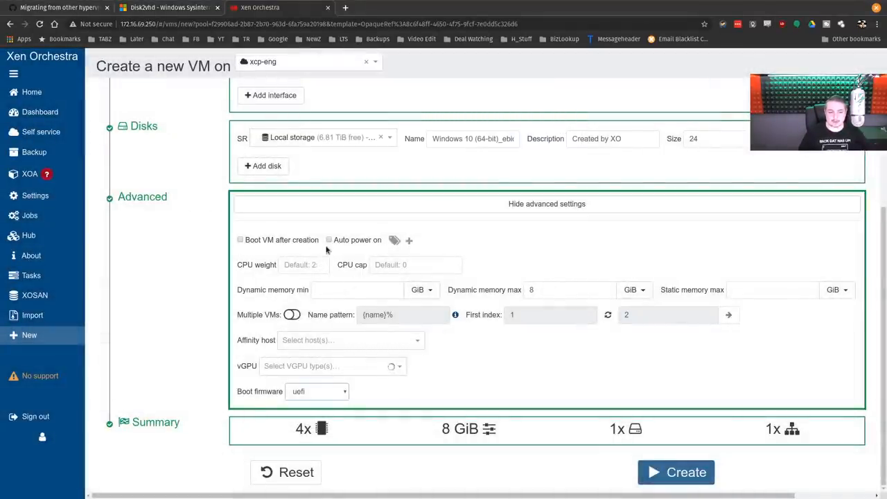
{"action": "mouse_move", "coordinate": [566, 308]}
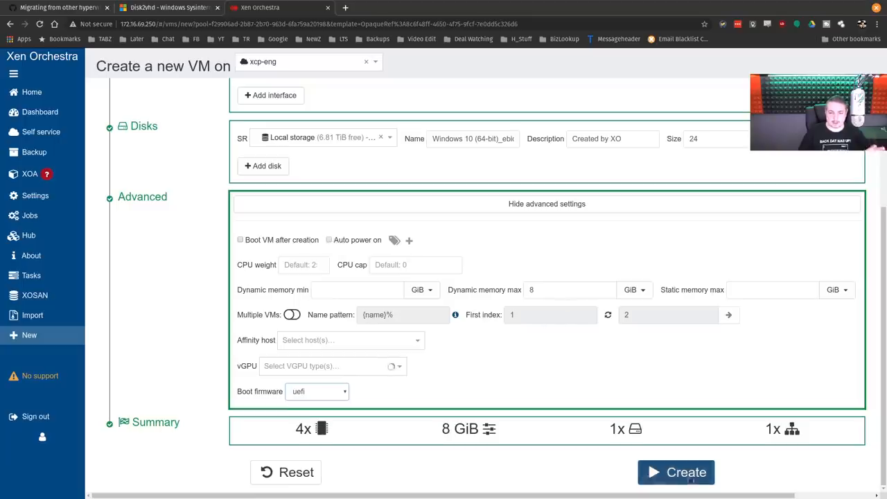
{"action": "left_click", "coordinate": [676, 471]}
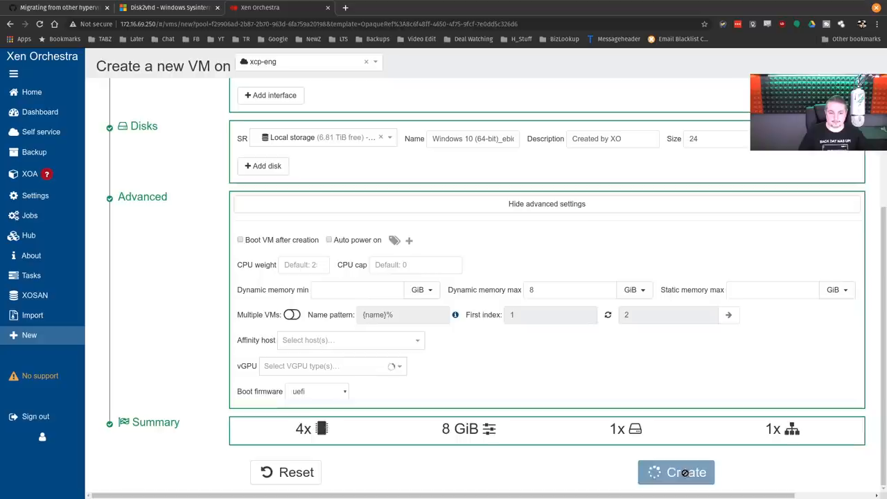
{"action": "left_click", "coordinate": [676, 471]}
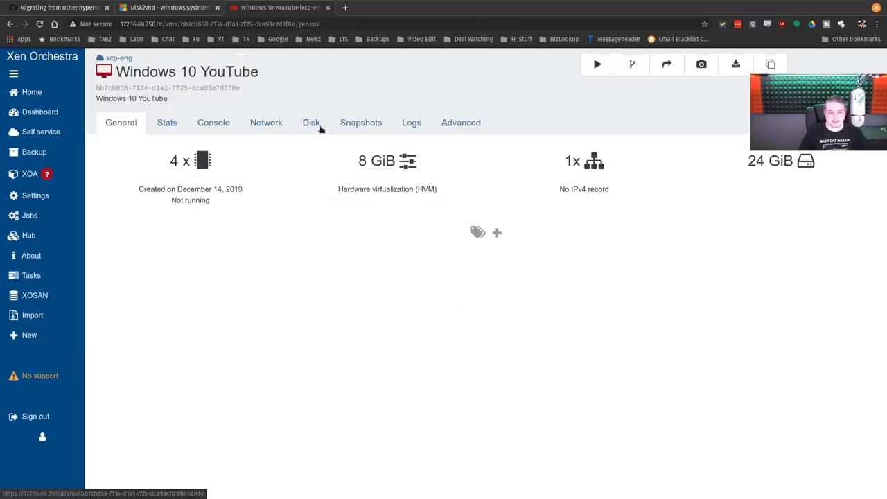
Step: On the VM's Disk list, request deletion of the default 24 GiB template disk
{"action": "left_click", "coordinate": [311, 122]}
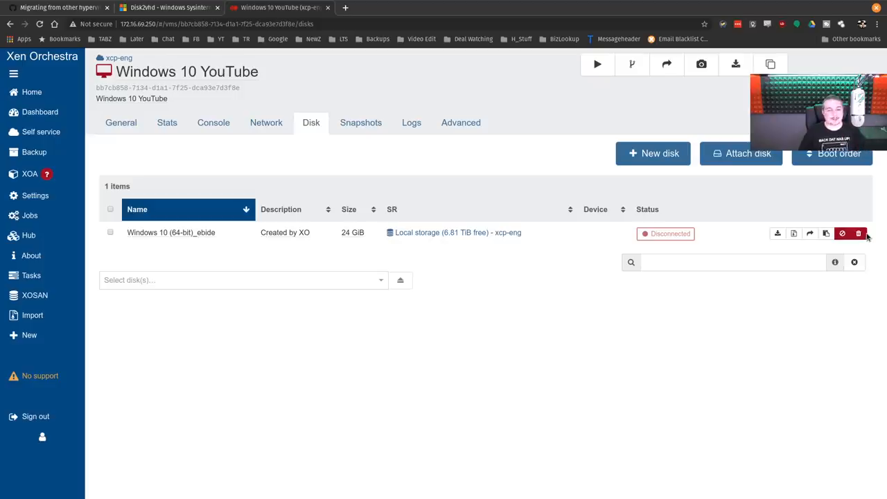
{"action": "left_click", "coordinate": [859, 233]}
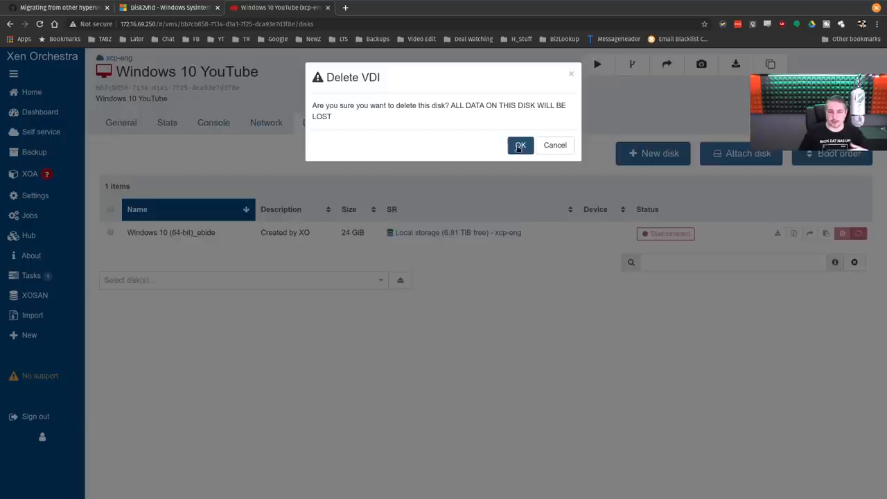
Step: Confirm the delete, then attach the 238 GiB Windows 10 Demo disk to the VM
{"action": "left_click", "coordinate": [521, 145]}
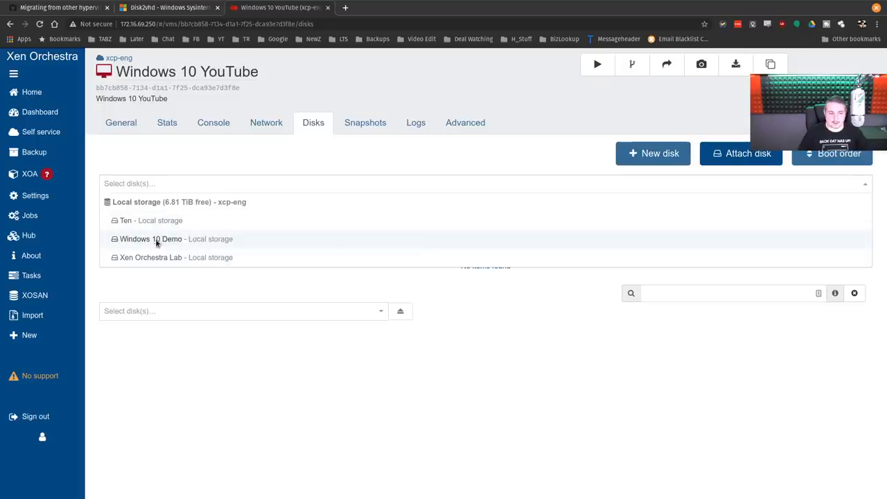
{"action": "left_click", "coordinate": [150, 238]}
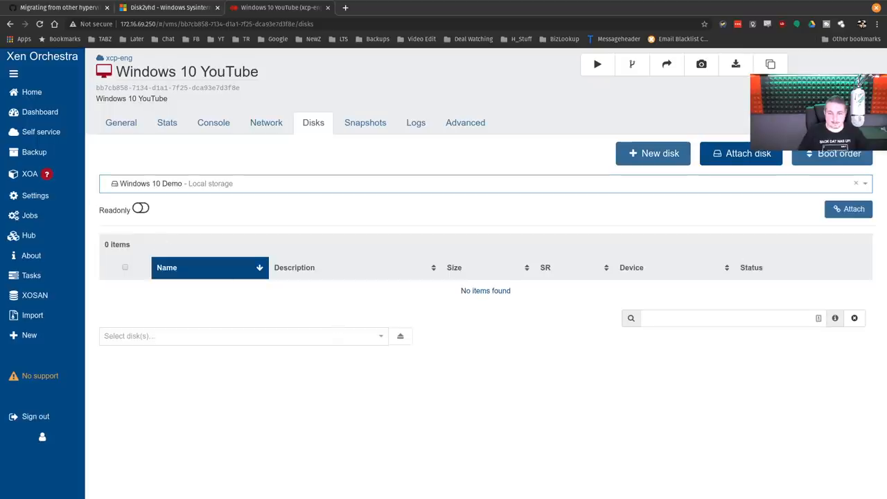
{"action": "left_click", "coordinate": [848, 208]}
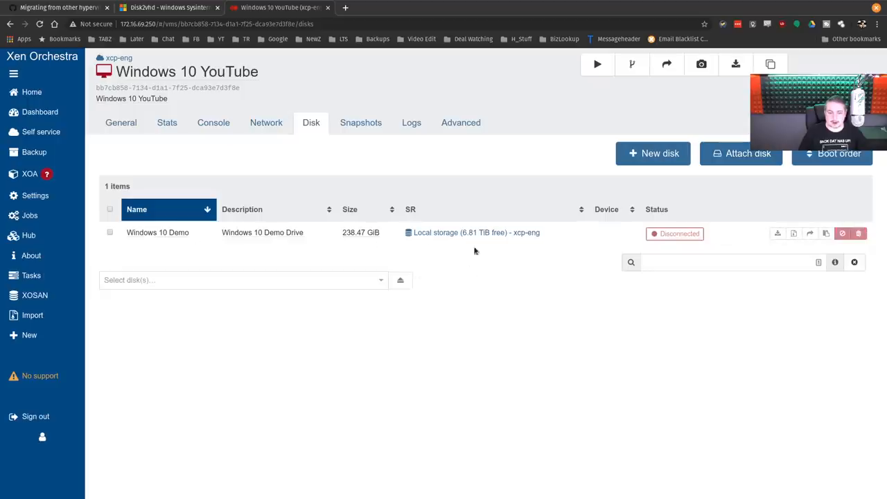
{"action": "mouse_move", "coordinate": [650, 216]}
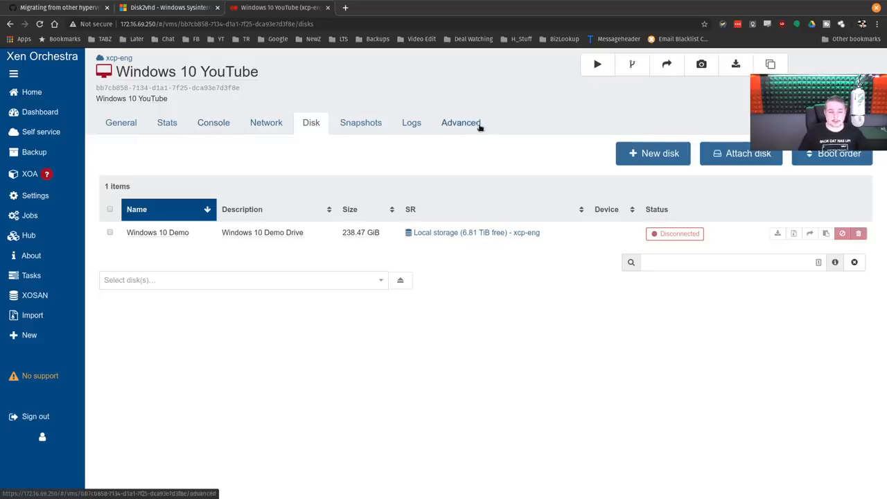
Step: Enable the Windows Update tools toggle on the Windows 10 YouTube VM's Advanced settings
{"action": "left_click", "coordinate": [460, 122]}
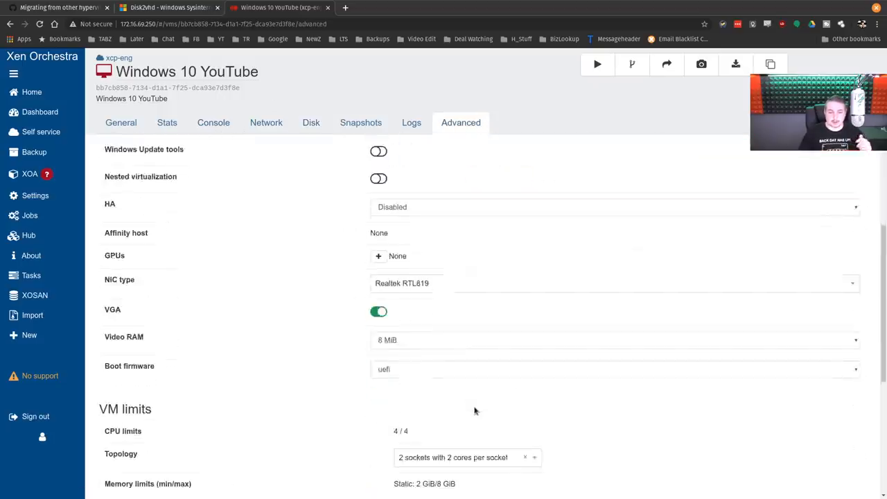
{"action": "scroll", "scroll_direction": "down", "scroll_amount": 3}
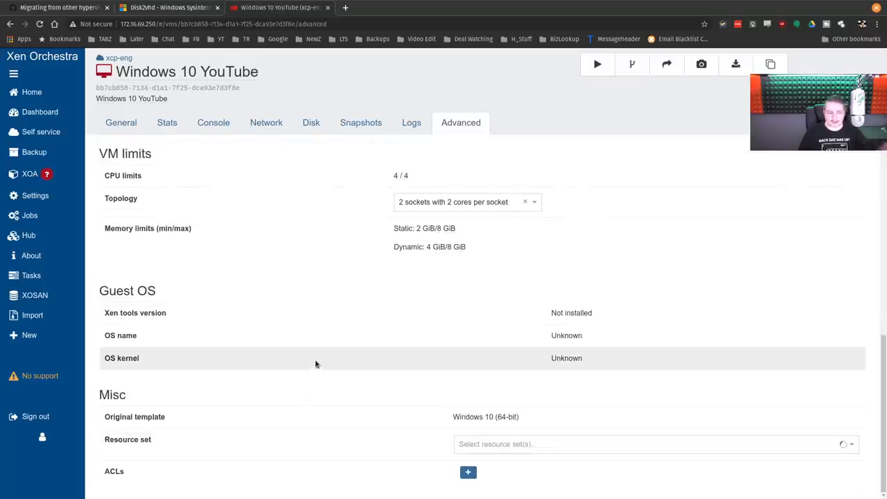
{"action": "scroll", "scroll_direction": "up", "scroll_amount": 3}
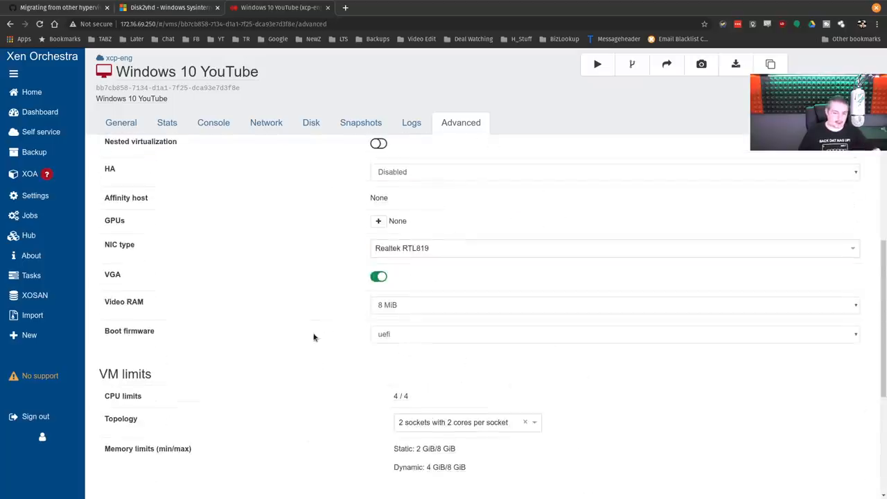
{"action": "scroll", "scroll_direction": "up", "scroll_amount": 3}
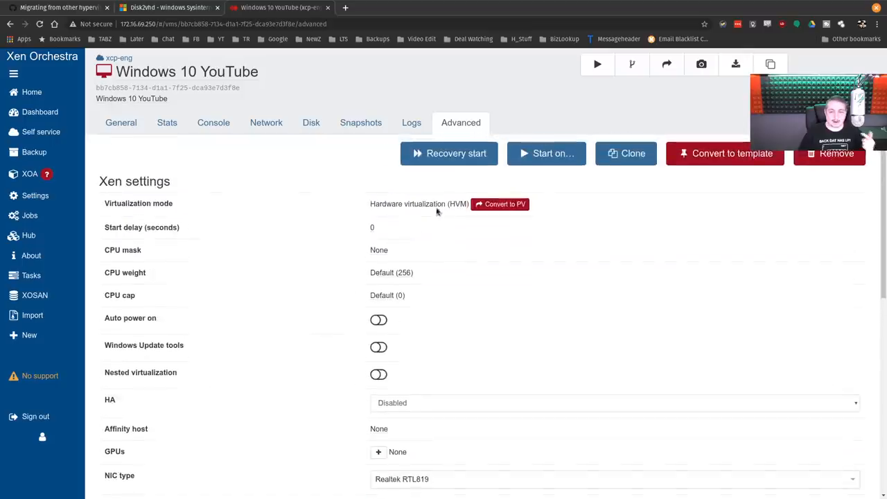
{"action": "scroll", "scroll_direction": "down", "scroll_amount": 3}
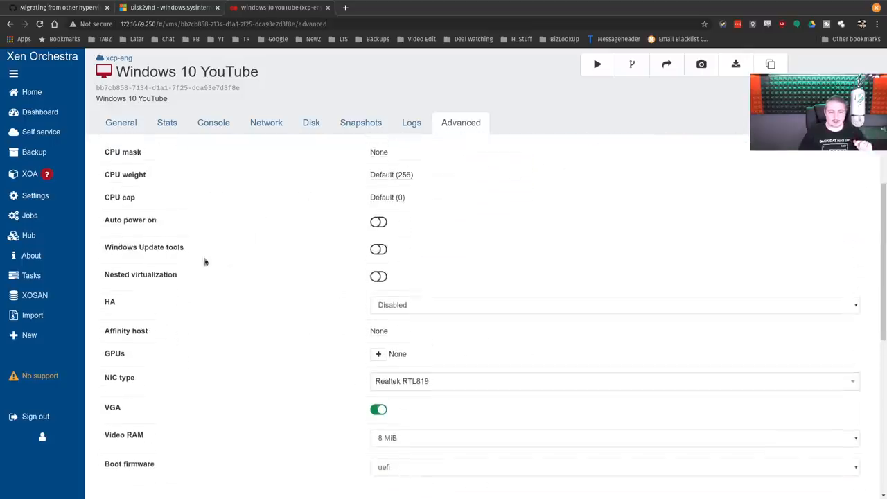
{"action": "left_click", "coordinate": [378, 249]}
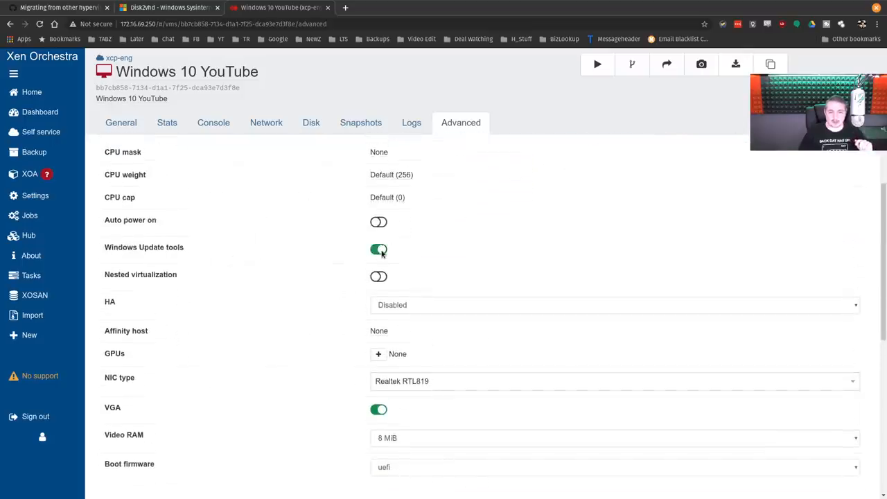
{"action": "scroll", "scroll_direction": "up", "scroll_amount": 3}
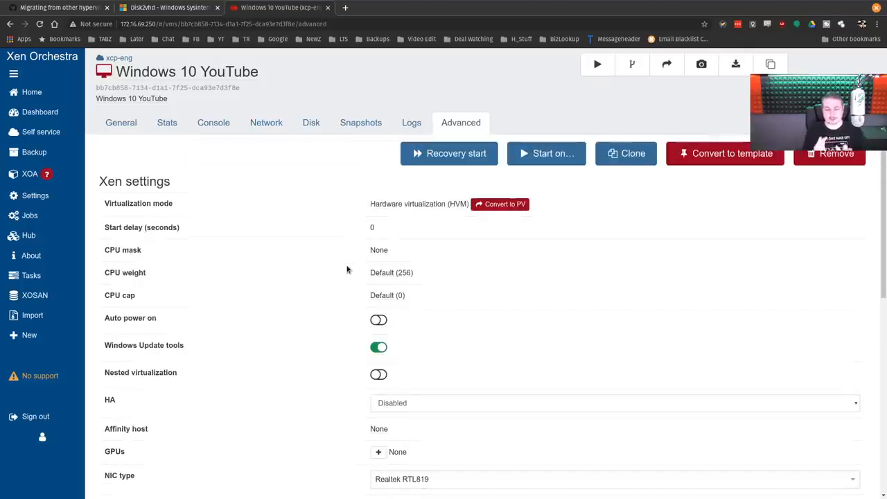
{"action": "mouse_move", "coordinate": [280, 291]}
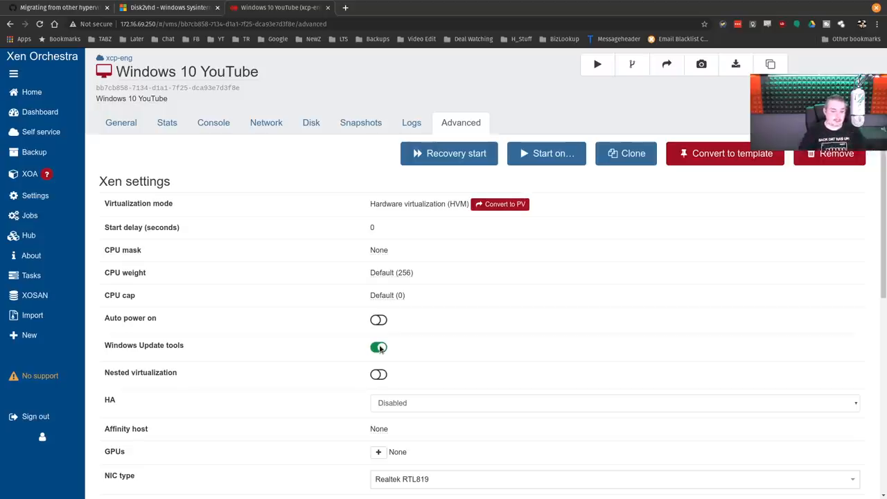
{"action": "mouse_move", "coordinate": [216, 163]}
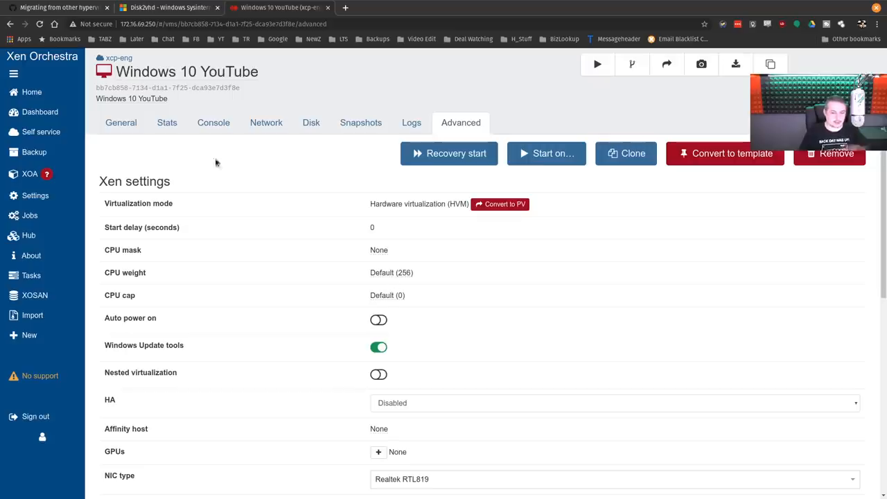
{"action": "mouse_move", "coordinate": [318, 133]}
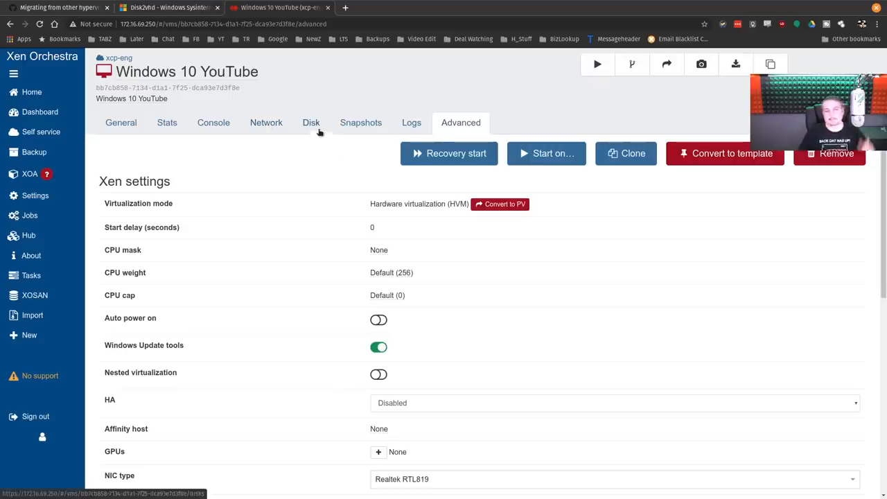
Step: Start the Windows 10 YouTube VM from its Console view and let it boot to the desktop
{"action": "left_click", "coordinate": [213, 122]}
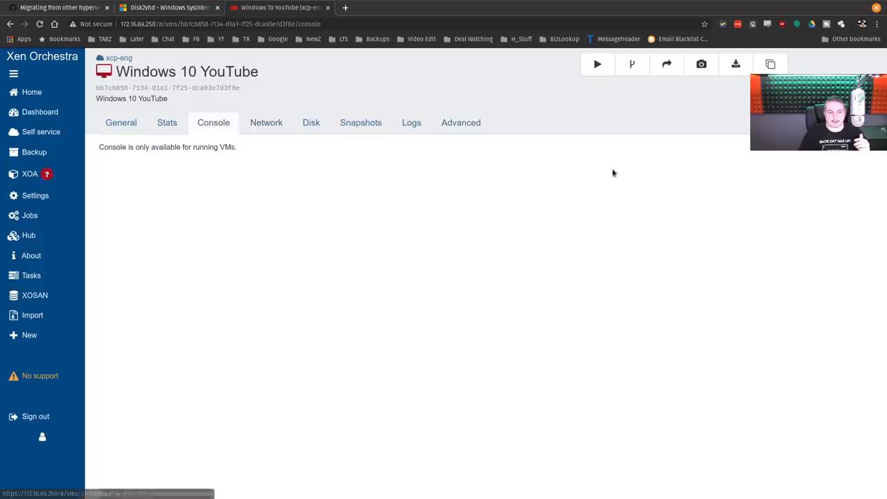
{"action": "left_click", "coordinate": [596, 64]}
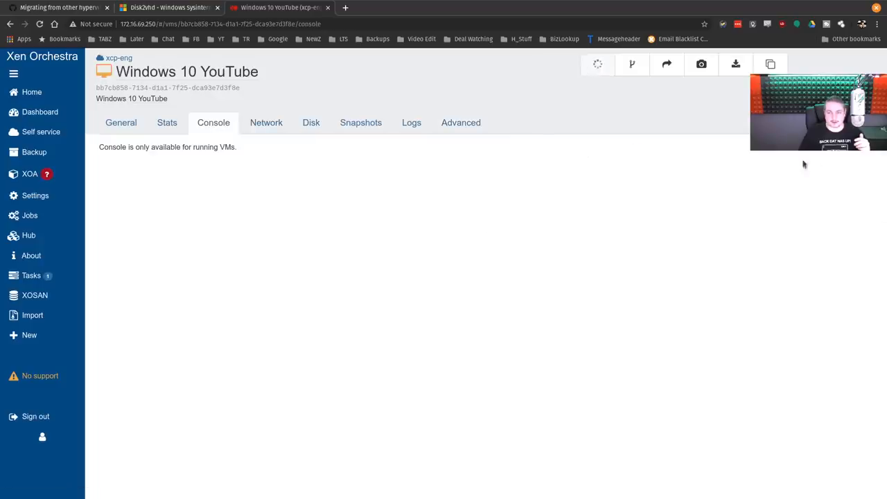
{"action": "left_click", "coordinate": [597, 64]}
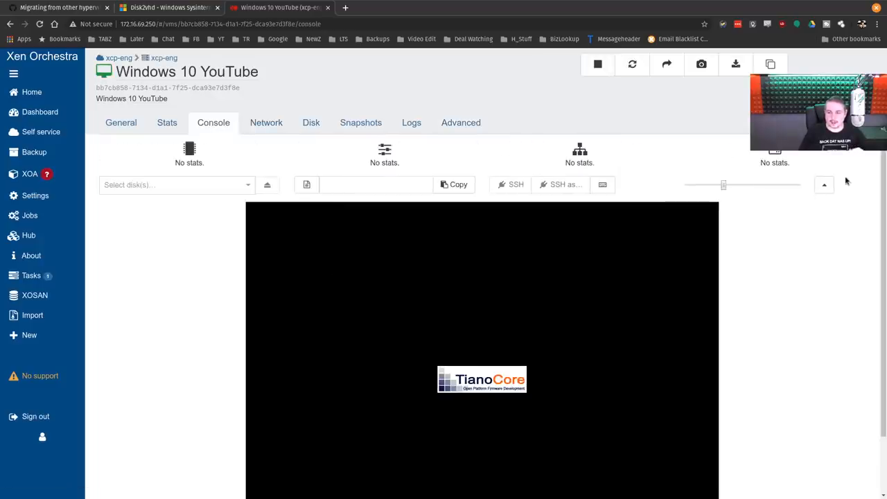
{"action": "scroll", "scroll_direction": "down", "scroll_amount": 3}
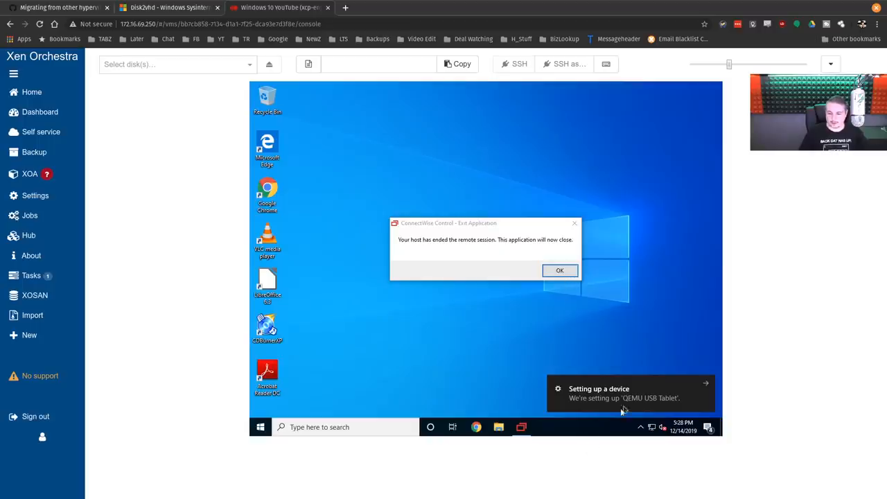
{"action": "mouse_move", "coordinate": [682, 407]}
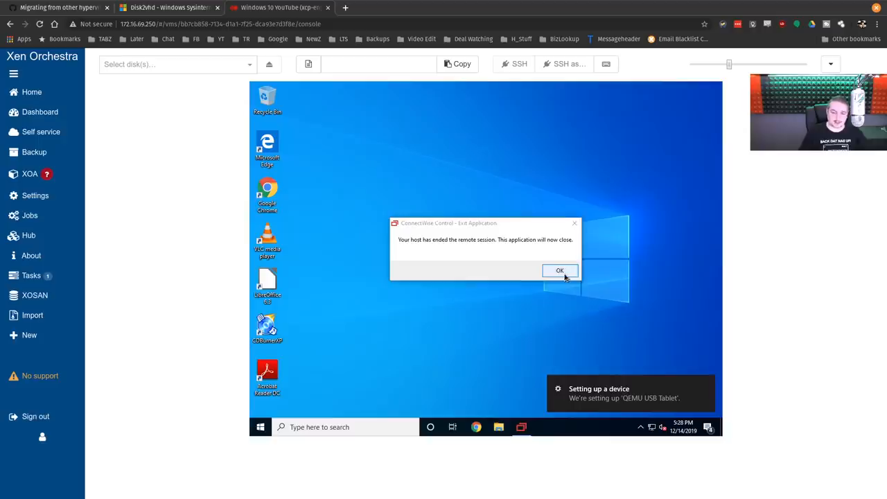
Step: Dismiss the session-ended message and search Start for 'system' to bring up System Information
{"action": "left_click", "coordinate": [560, 271]}
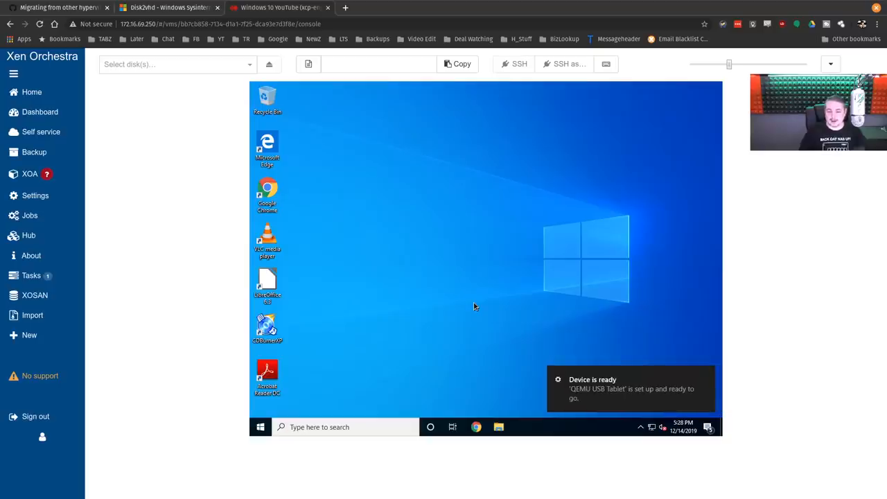
{"action": "mouse_move", "coordinate": [635, 396]}
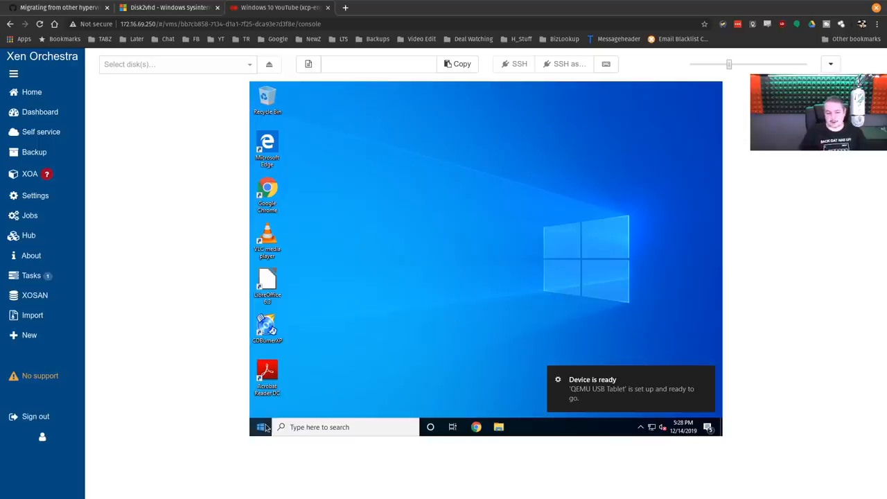
{"action": "mouse_move", "coordinate": [703, 212]}
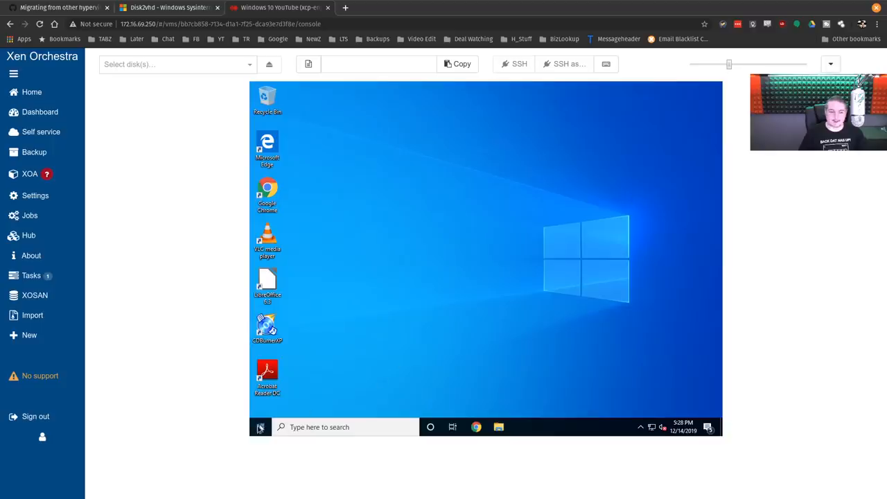
{"action": "left_click", "coordinate": [261, 427]}
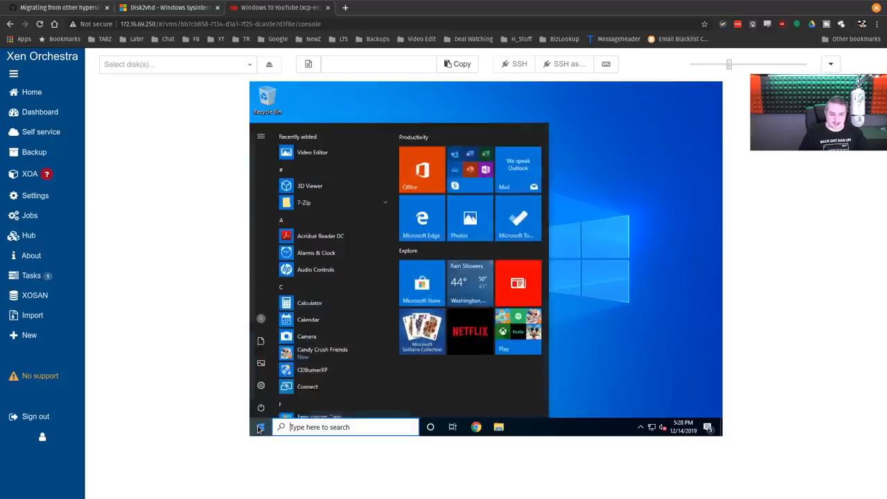
{"action": "type", "text": "syste"}
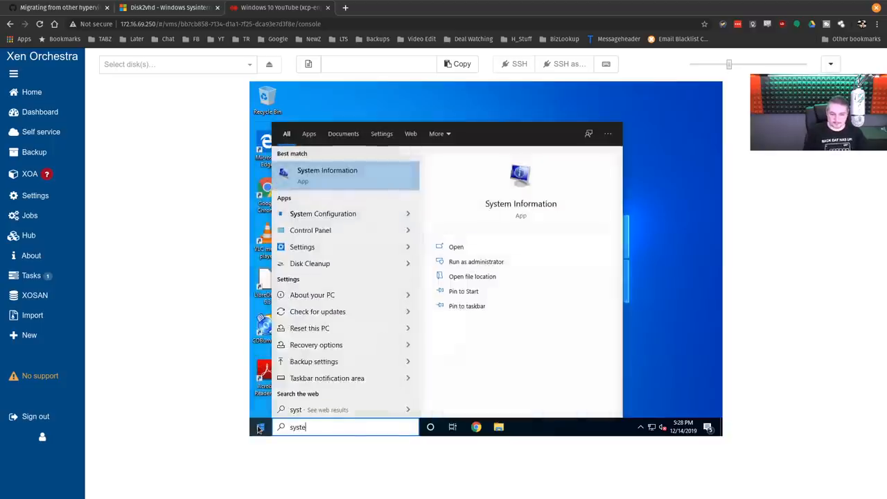
{"action": "type", "text": "m"}
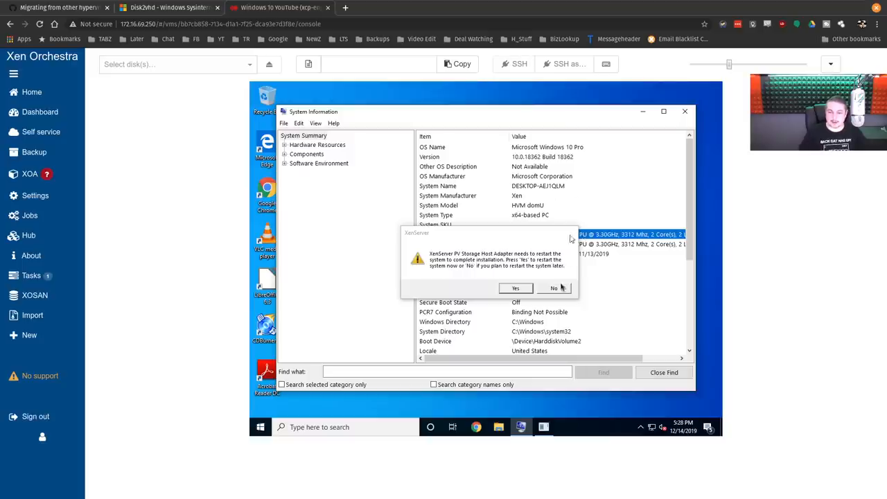
Step: Decline the XenServer storage driver restart prompt and close System Information
{"action": "left_click", "coordinate": [554, 286]}
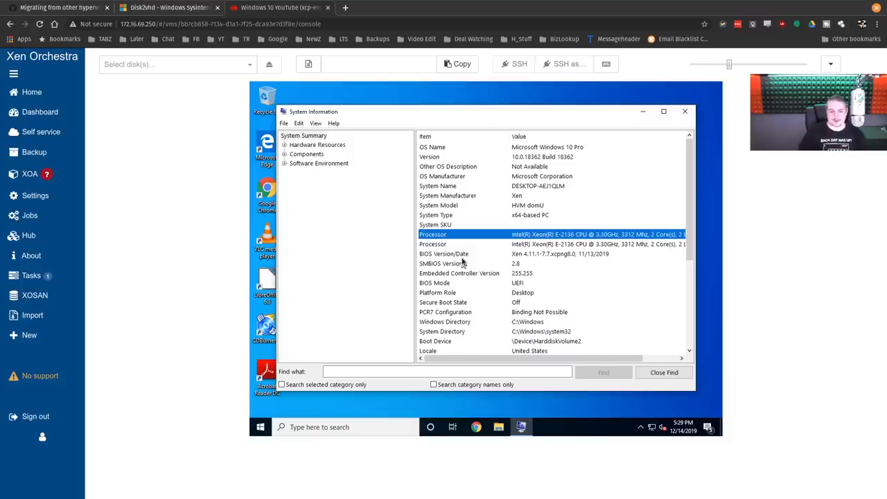
{"action": "left_click", "coordinate": [685, 111]}
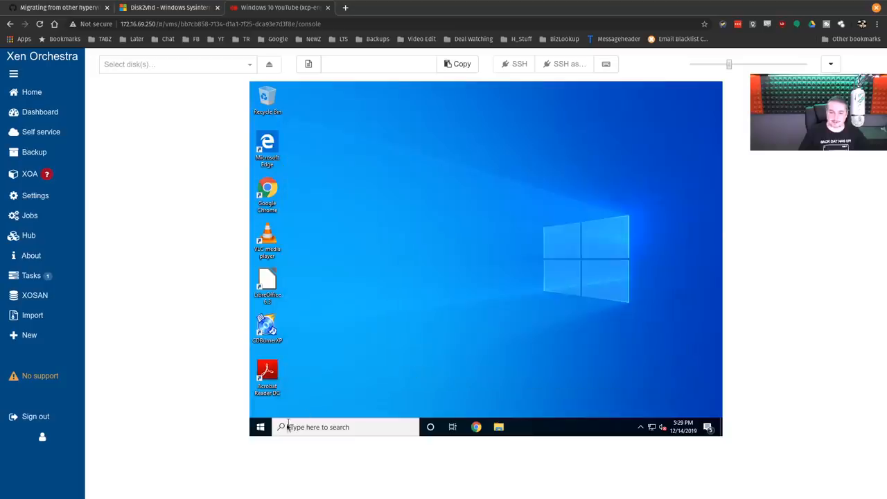
Step: Restart the Windows VM from Start > Power so the Xen storage driver install completes
{"action": "left_click", "coordinate": [260, 427]}
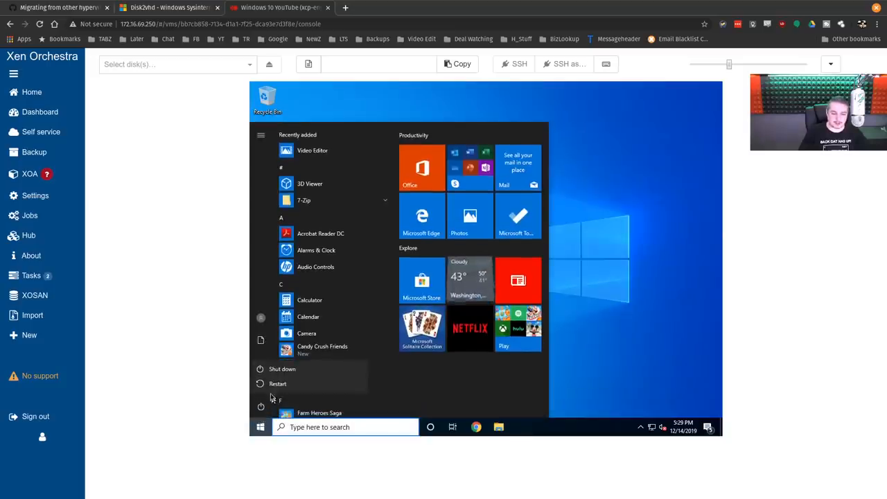
{"action": "mouse_move", "coordinate": [278, 384]}
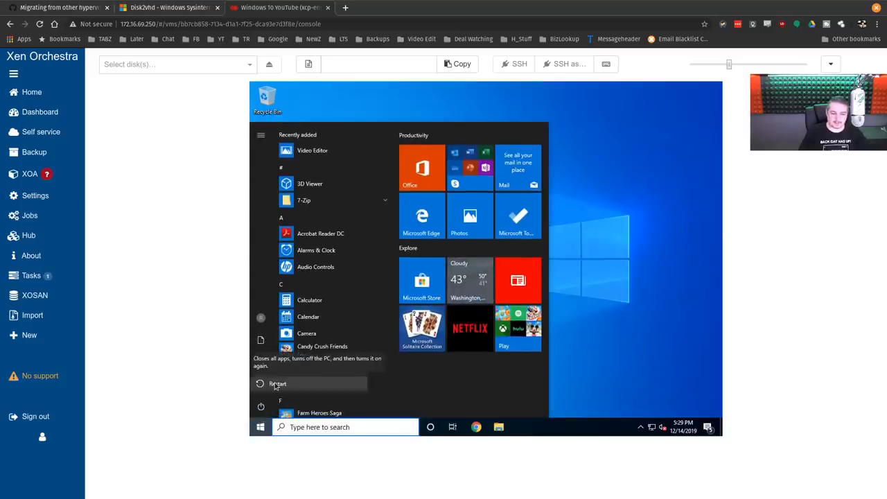
{"action": "left_click", "coordinate": [277, 382]}
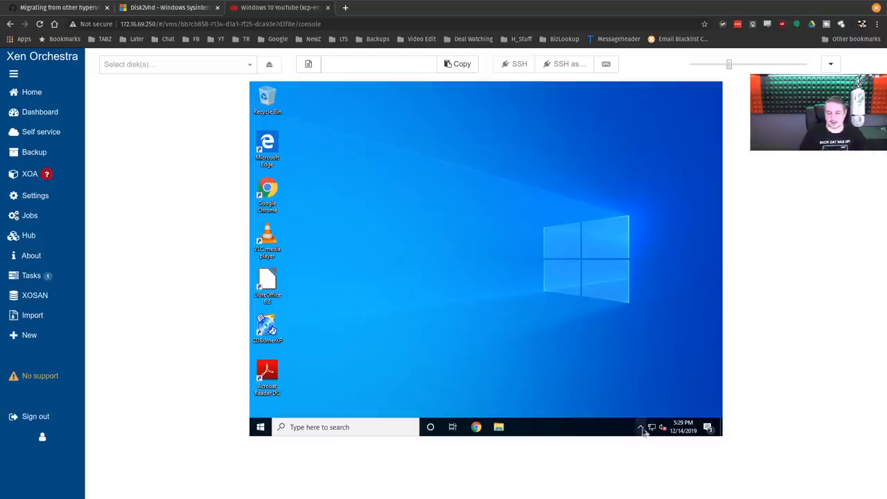
{"action": "mouse_move", "coordinate": [460, 260]}
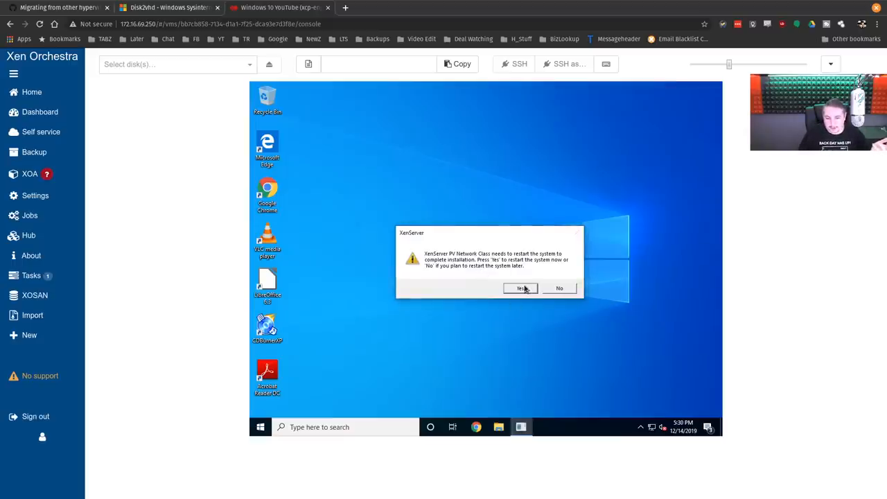
Step: Accept the XenServer PV Network Class restart prompt and let the VM reboot to its desktop
{"action": "left_click", "coordinate": [521, 288]}
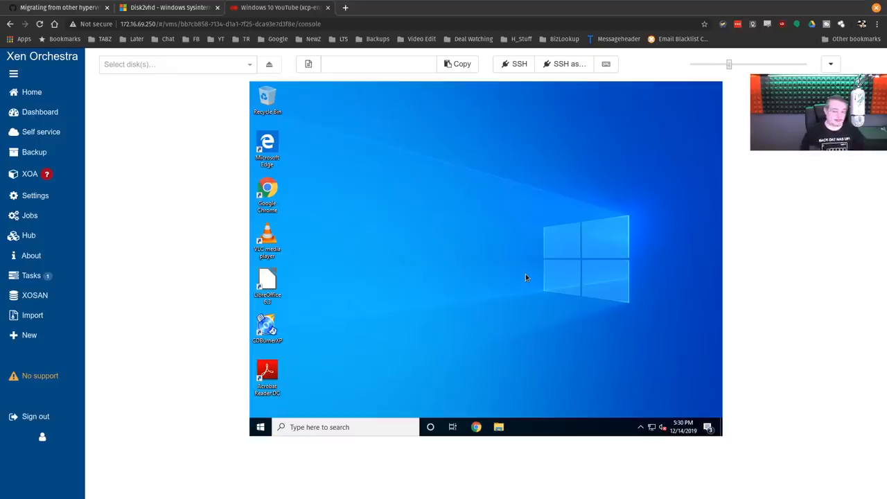
{"action": "left_click", "coordinate": [55, 8]}
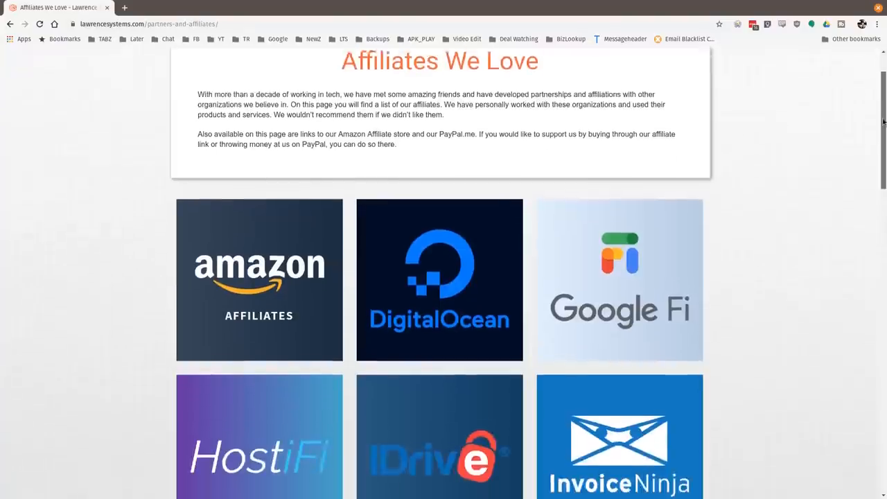
Step: Scroll through the Affiliates We Love partner tiles, reaching Linode, Netgate, PayPal and TubeBuddy
{"action": "scroll", "scroll_direction": "down", "scroll_amount": 3}
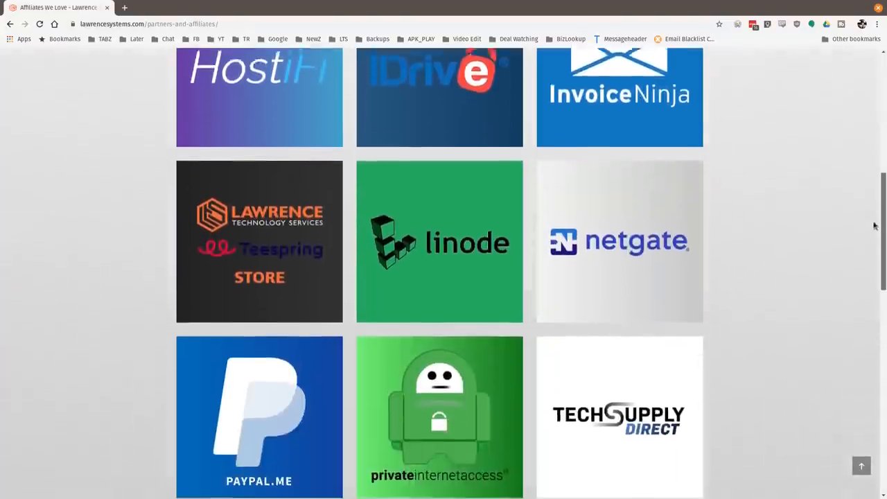
{"action": "scroll", "scroll_direction": "down", "scroll_amount": 3}
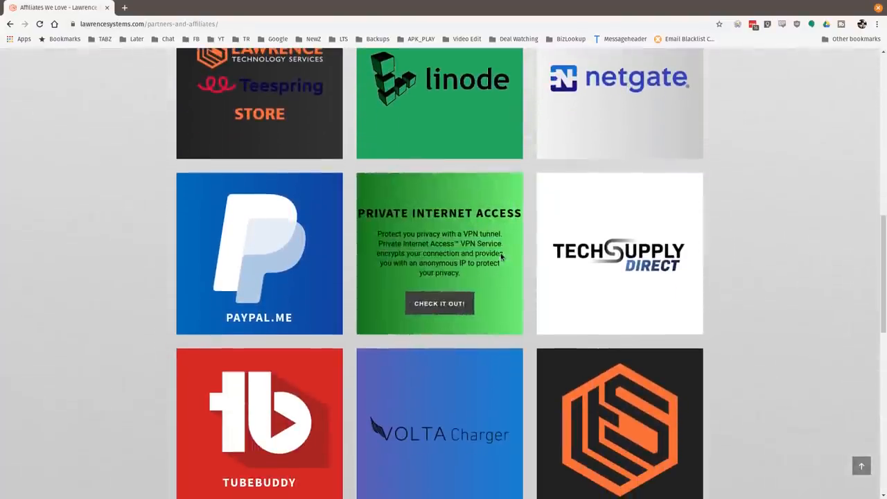